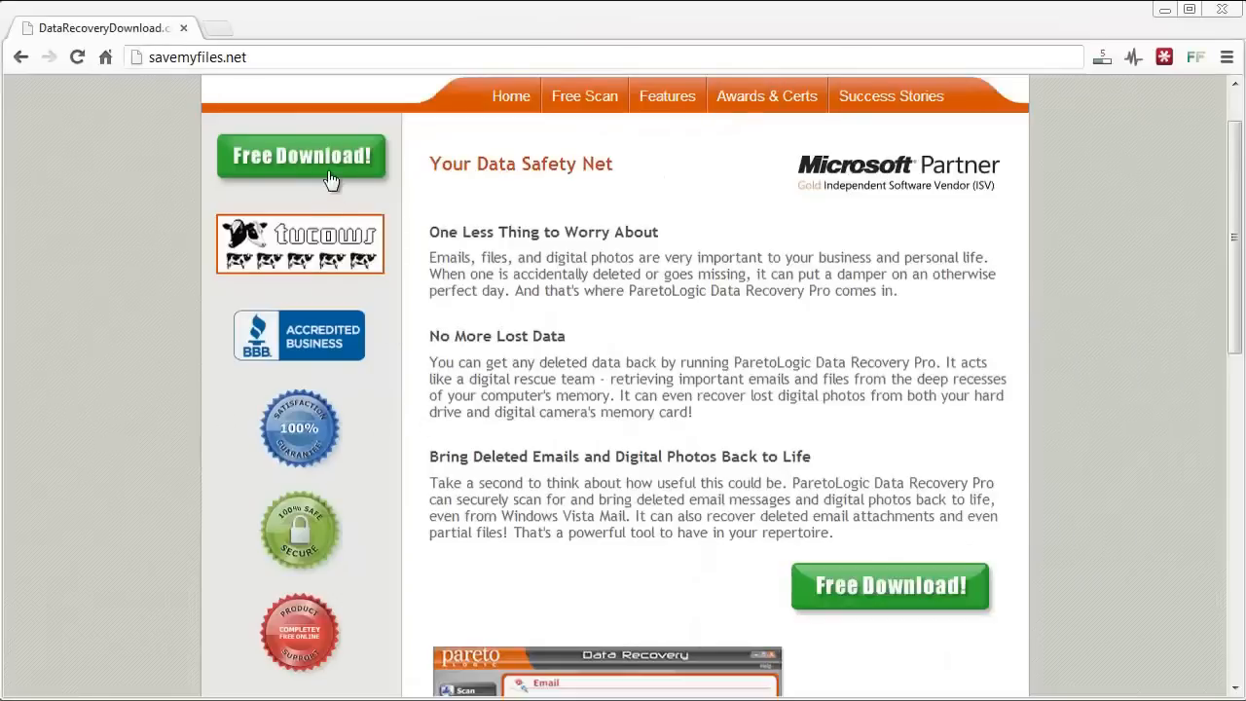
pyautogui.moveTo(598, 378)
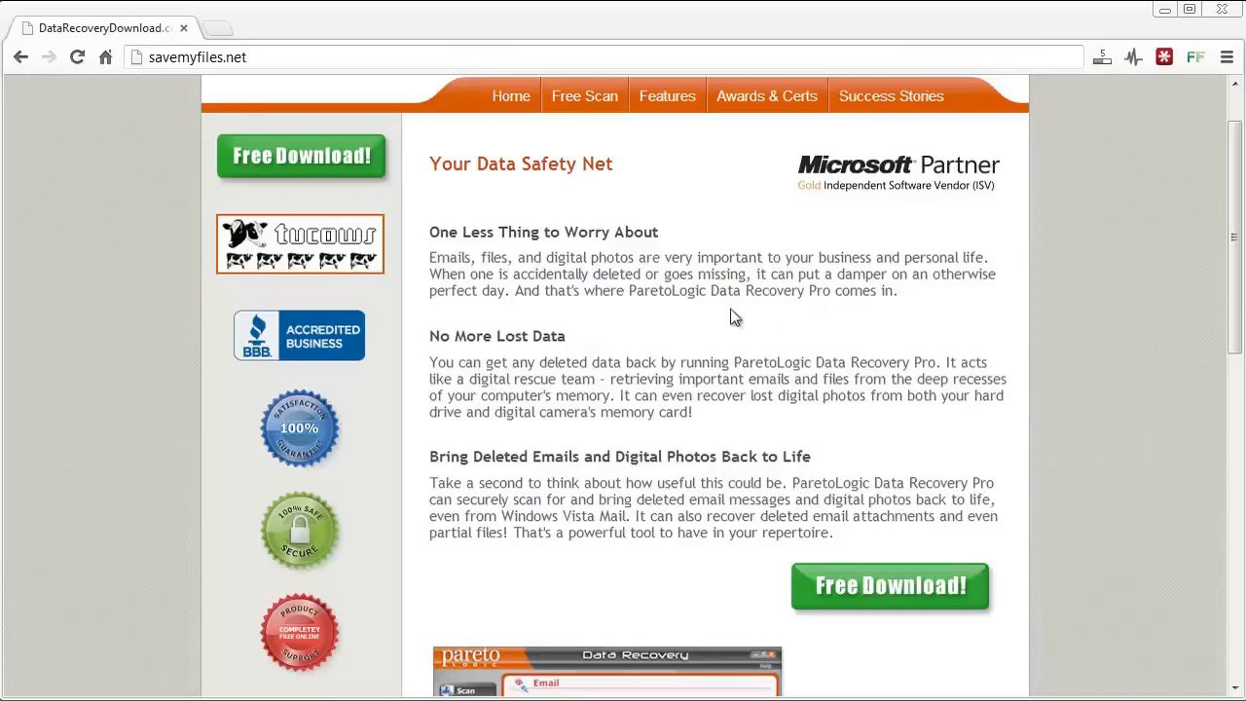
pyautogui.moveTo(693, 339)
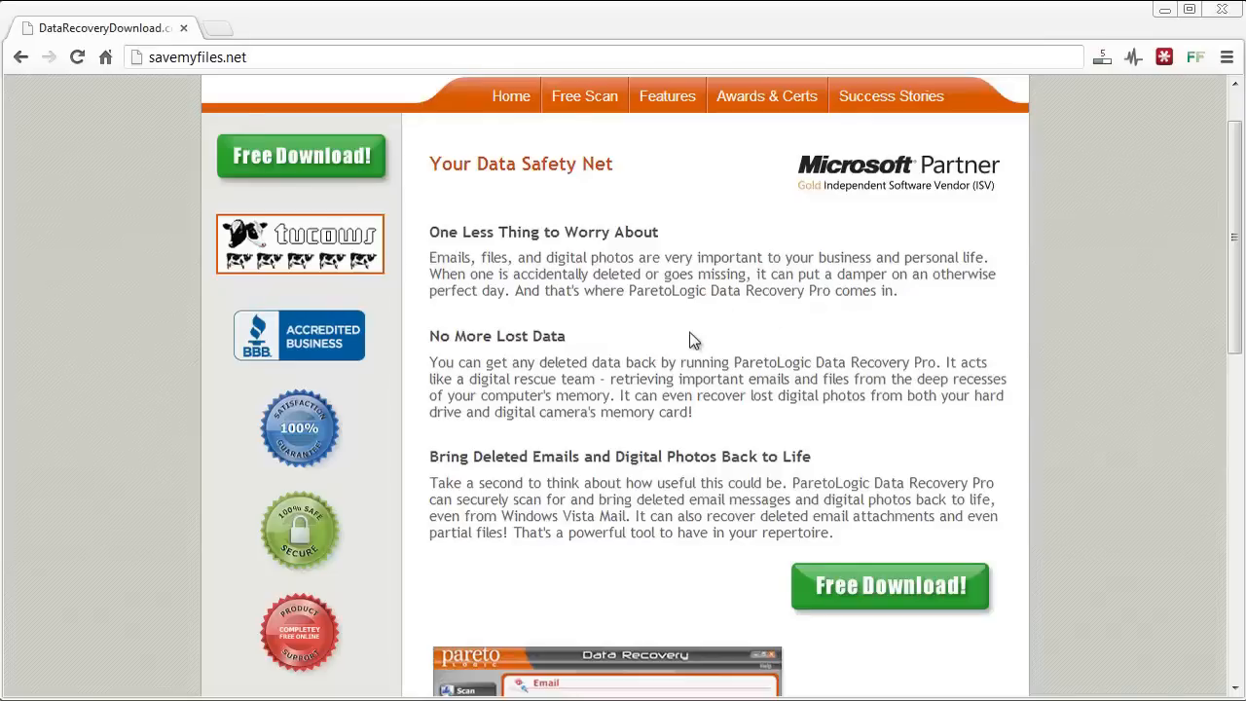
pyautogui.moveTo(615, 351)
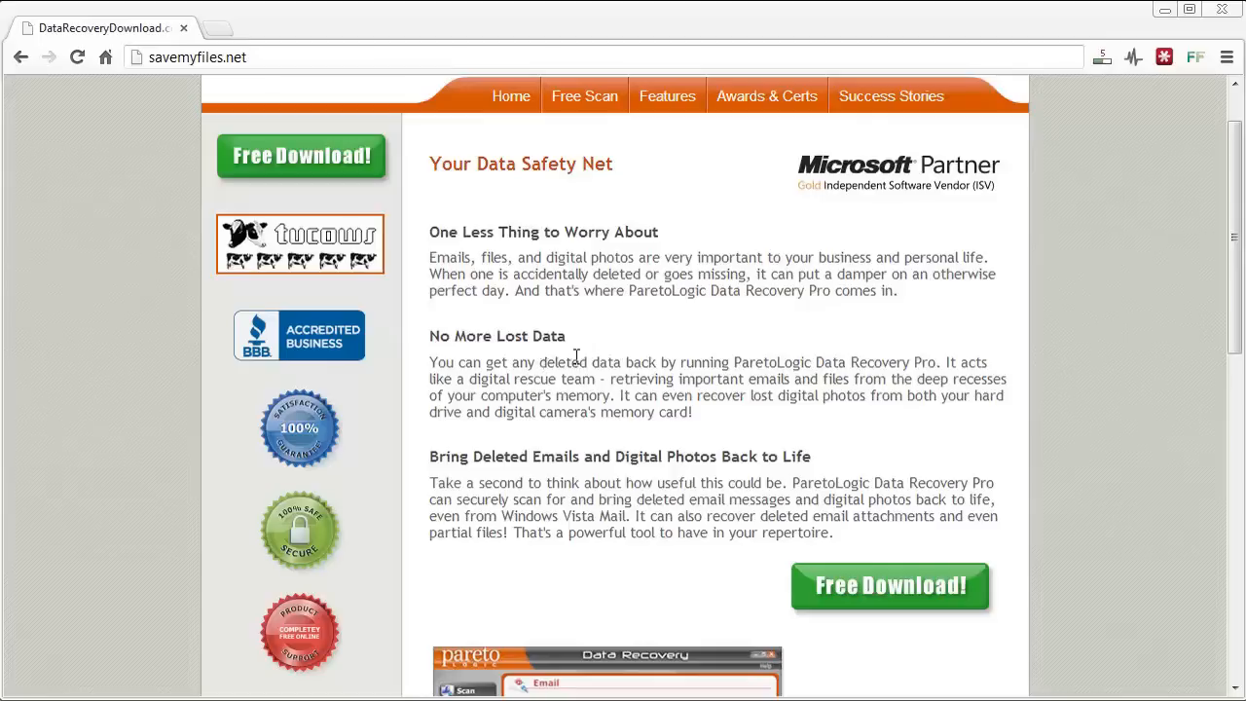
pyautogui.moveTo(581, 356)
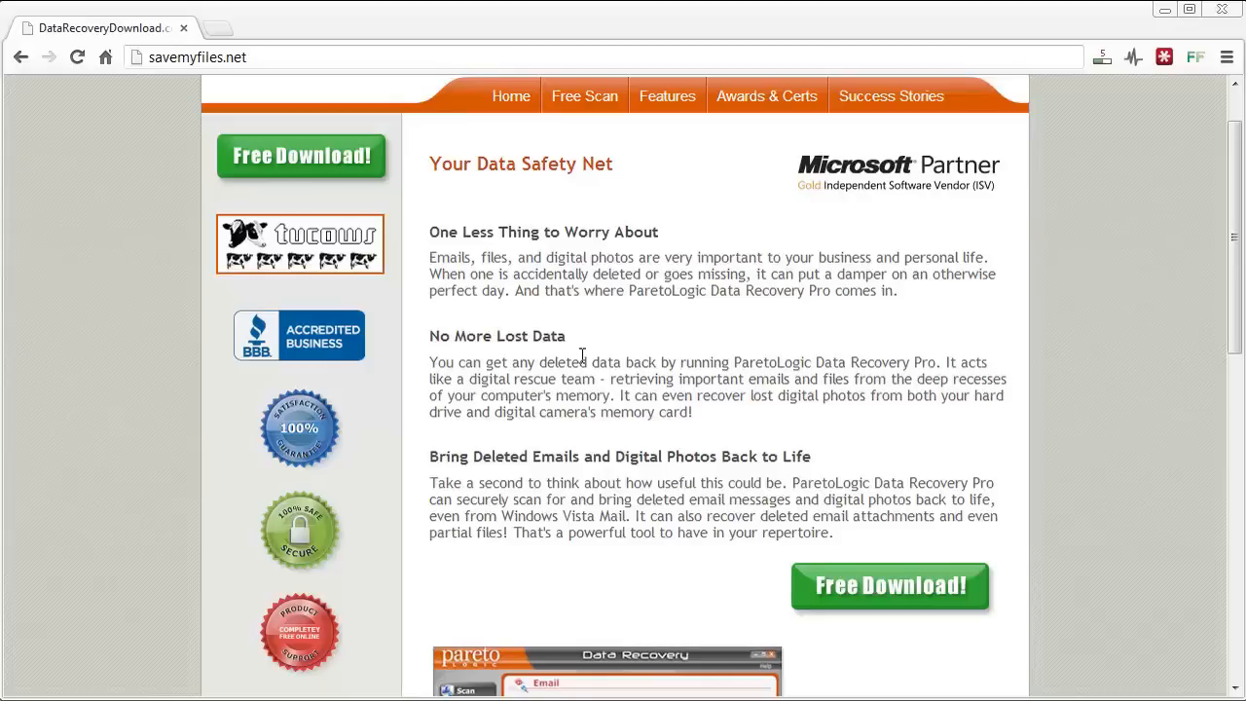
pyautogui.moveTo(705, 354)
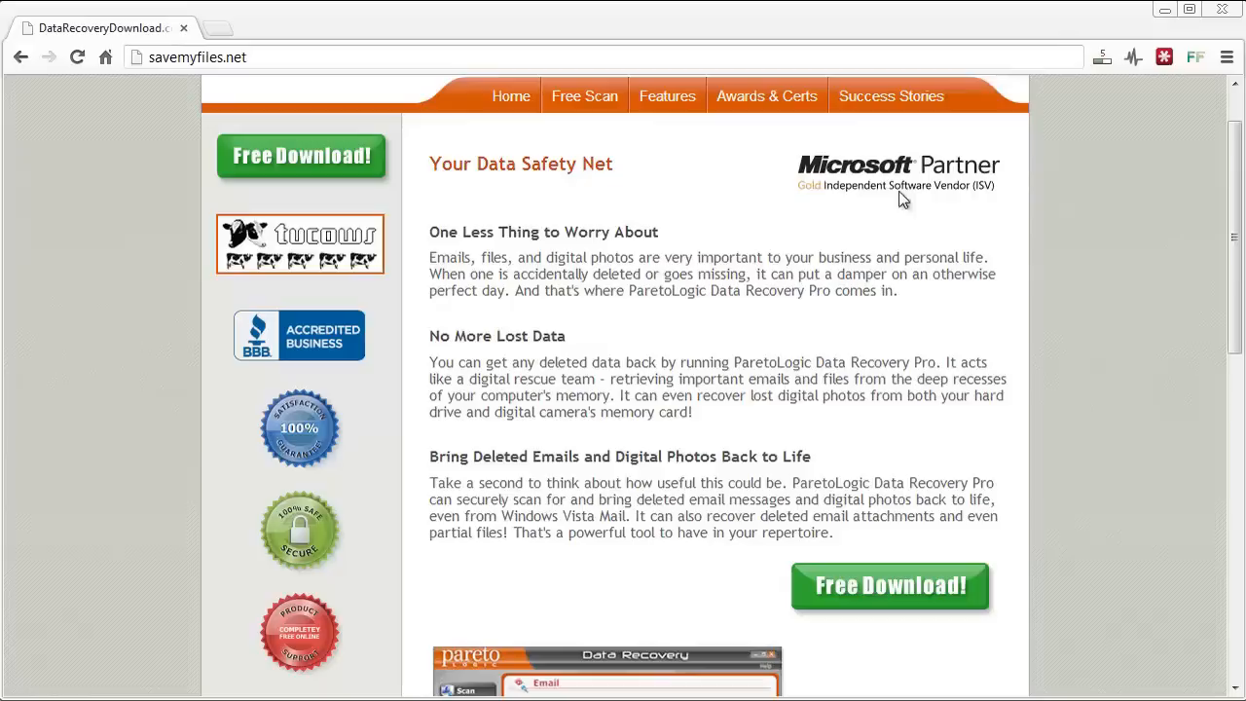
pyautogui.moveTo(335, 361)
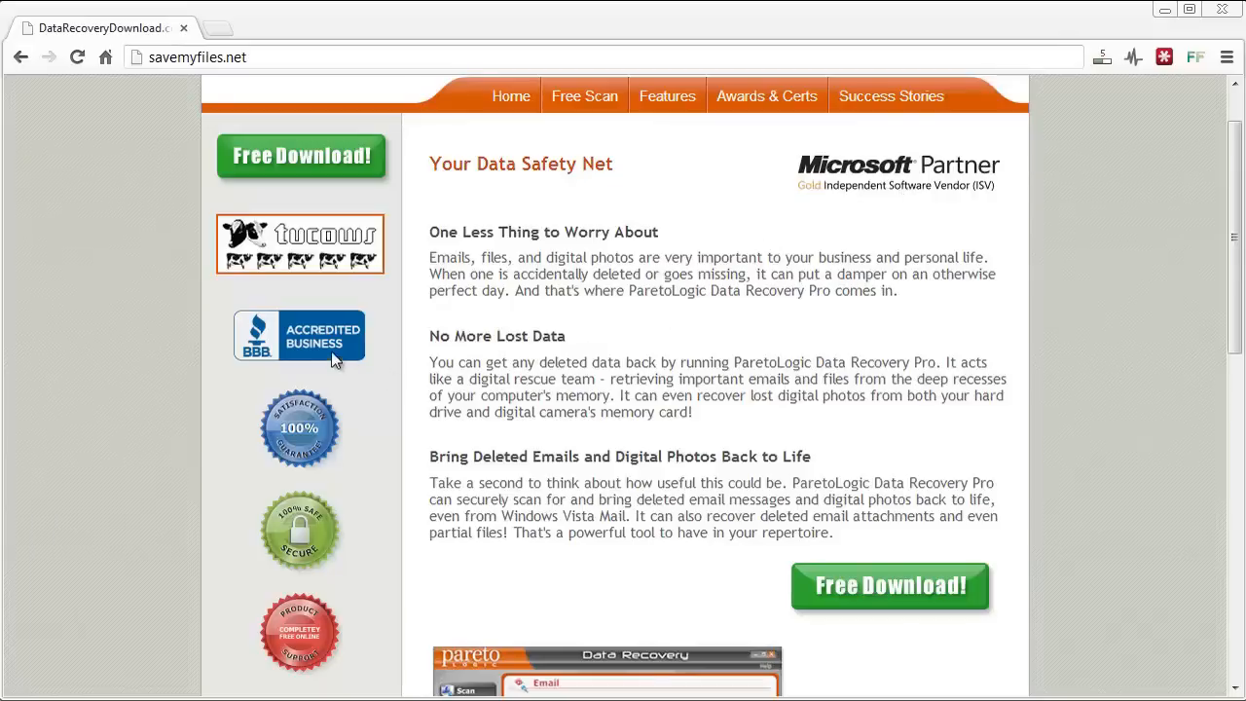
pyautogui.moveTo(744, 355)
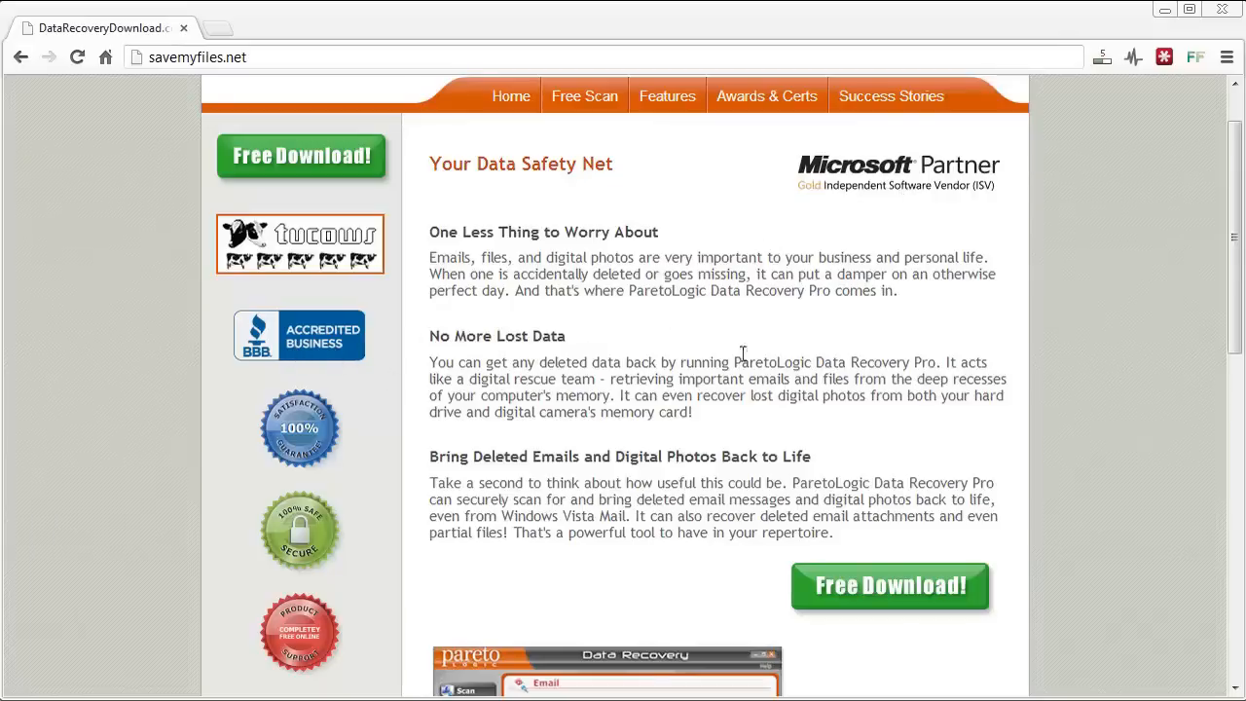
# Step: Review the scan-options page, trying the reformatted-drive recovery choice
pyautogui.scroll(-3)
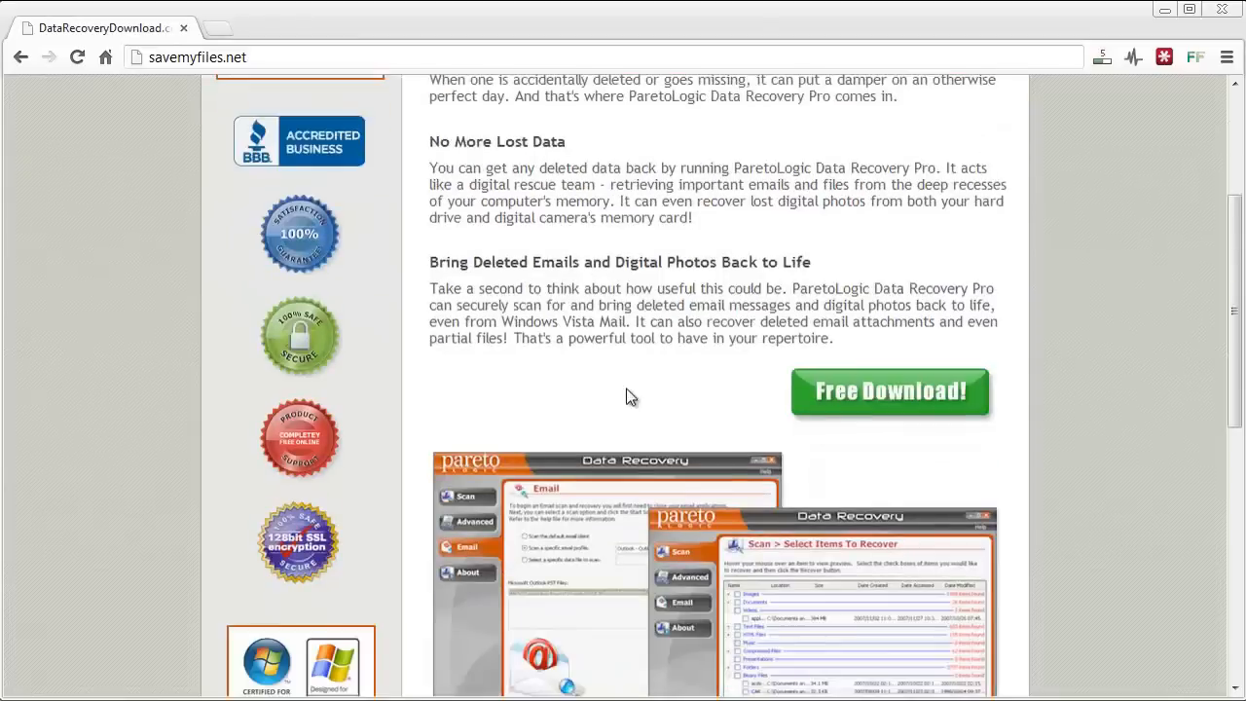
pyautogui.scroll(-3)
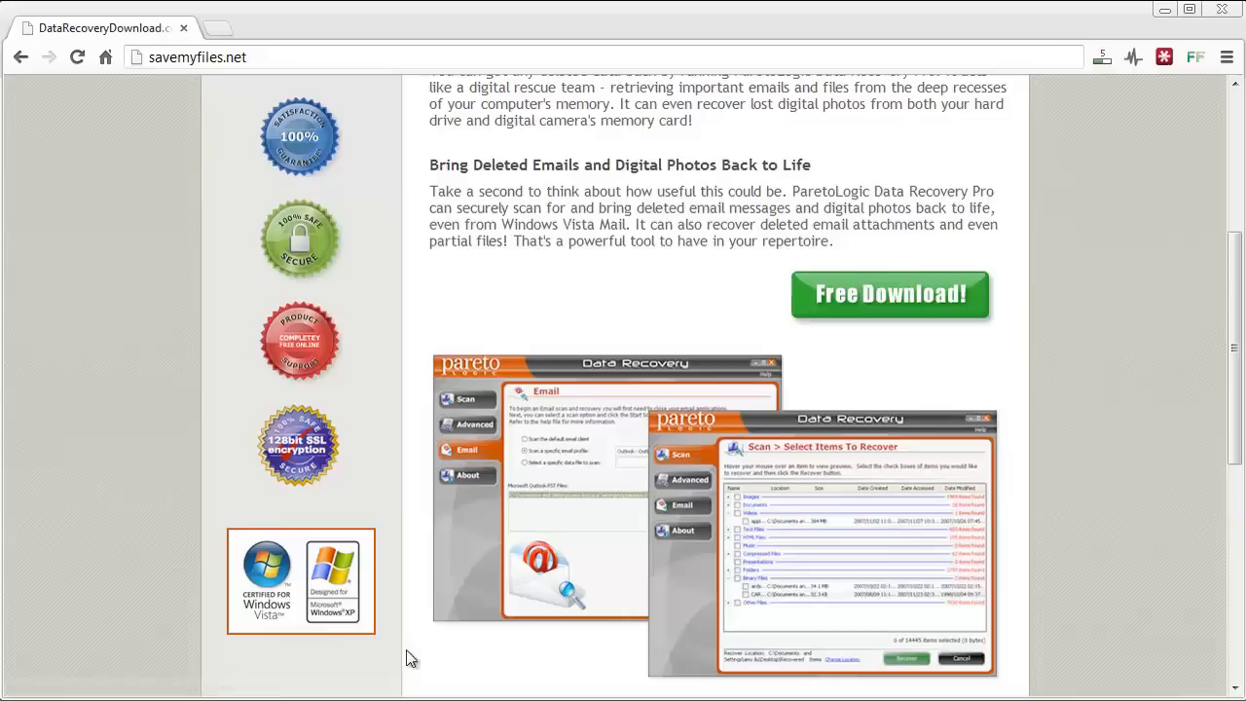
pyautogui.scroll(-3)
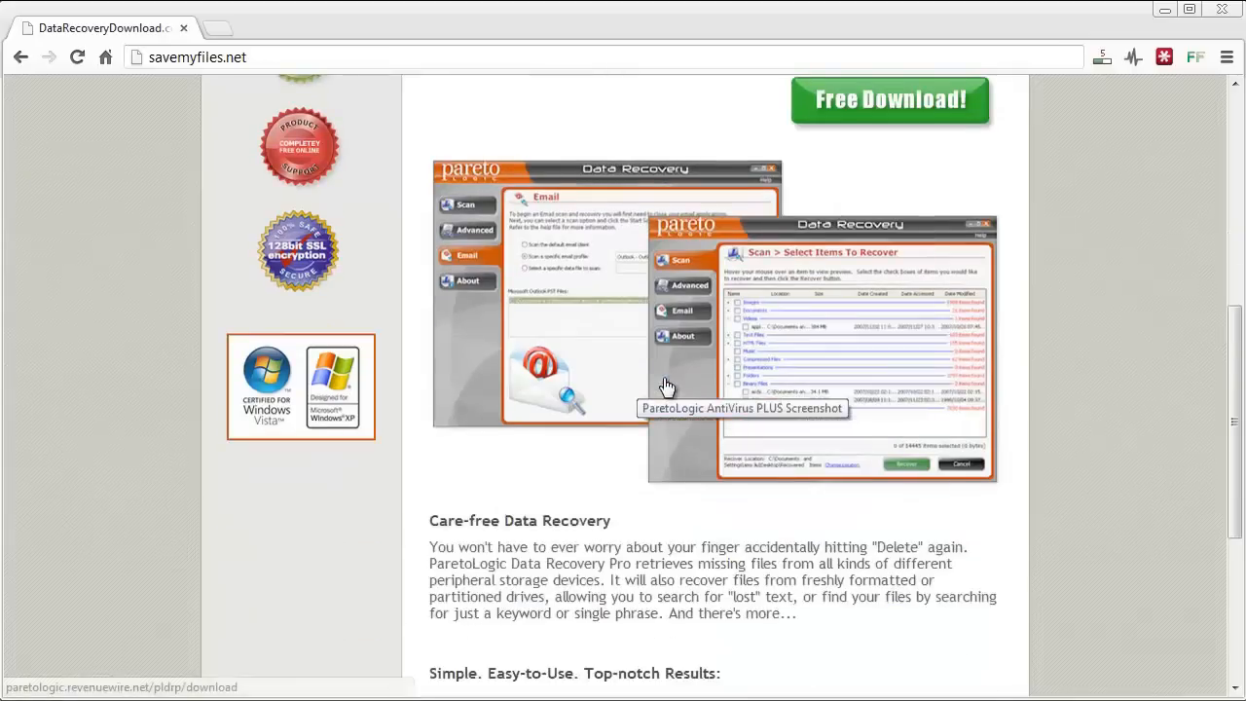
pyautogui.scroll(3)
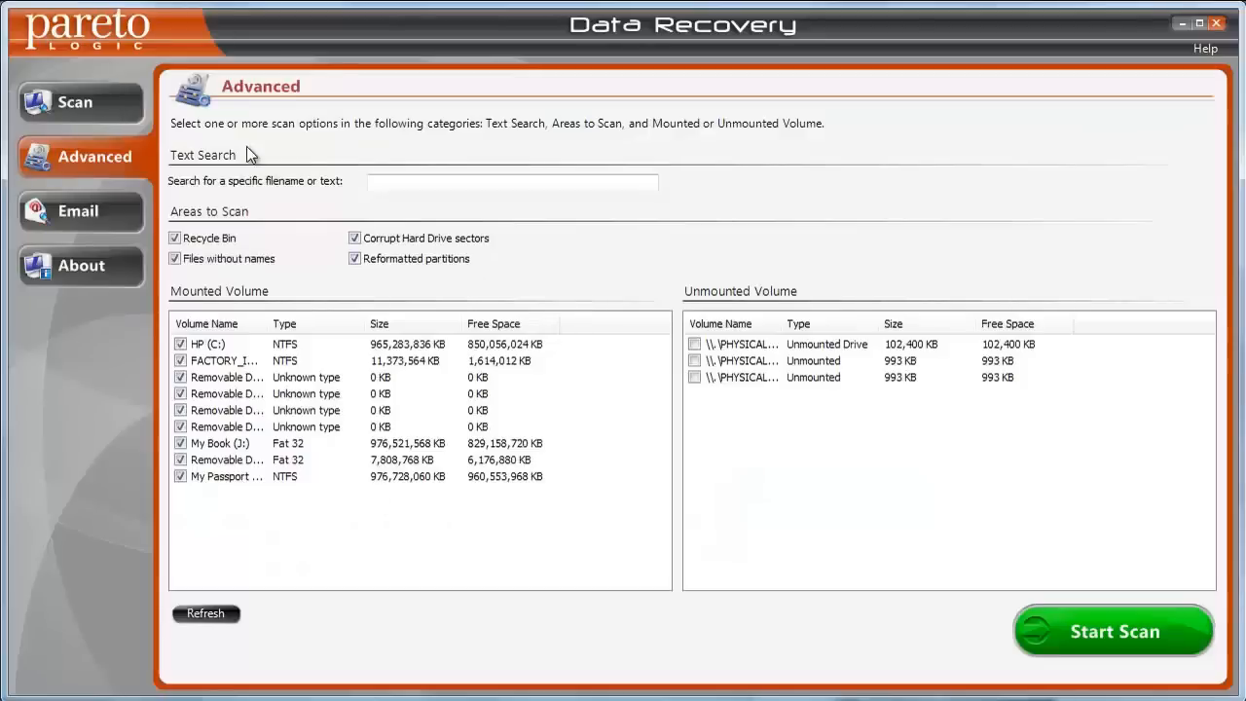
pyautogui.moveTo(152, 46)
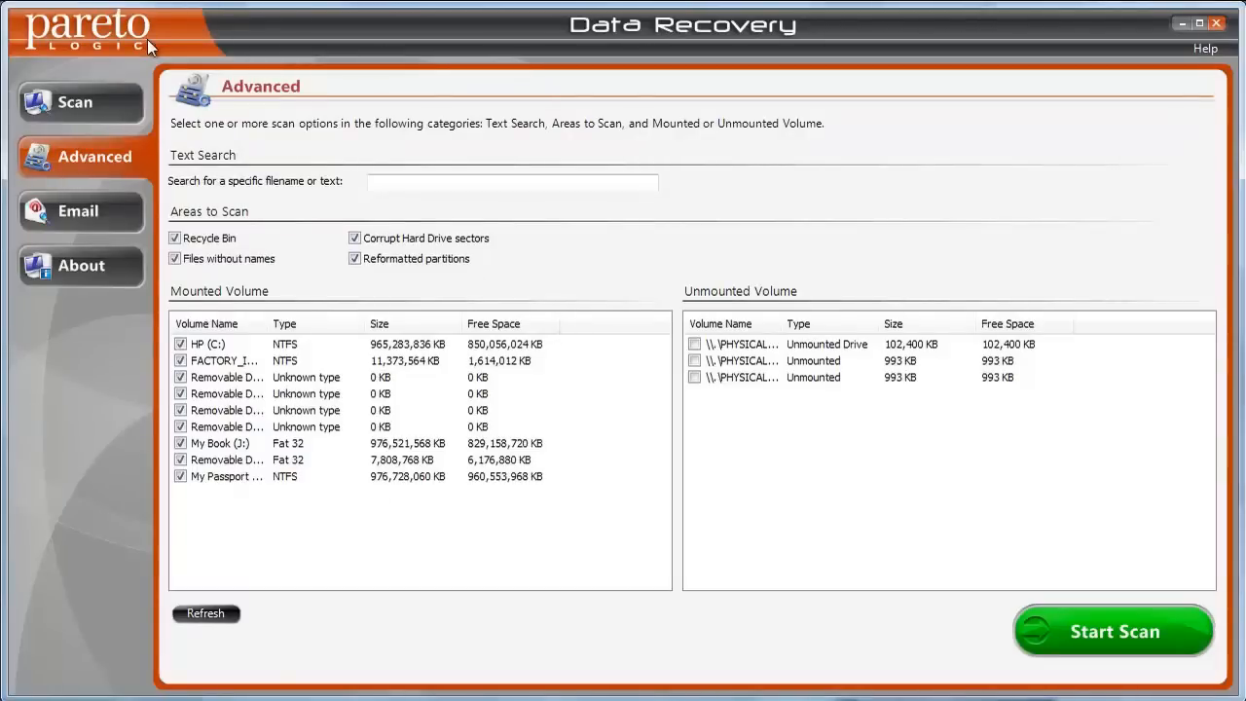
pyautogui.moveTo(179, 207)
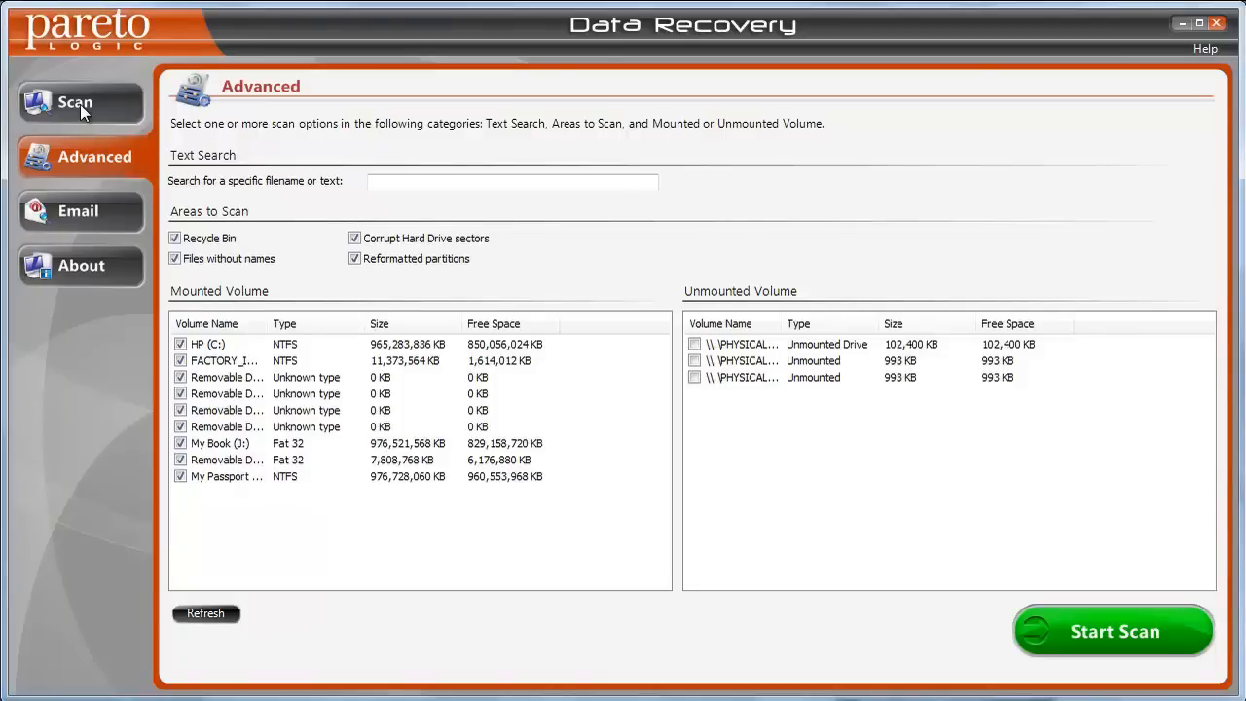
pyautogui.click(74, 101)
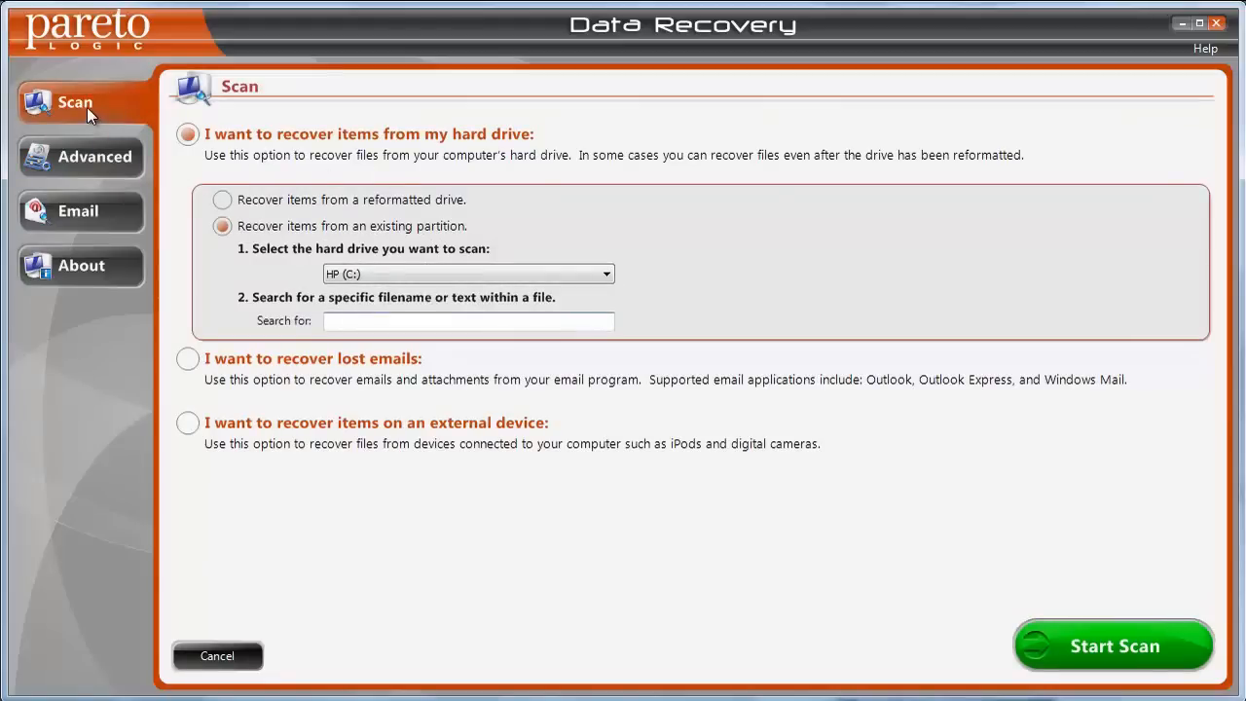
pyautogui.click(467, 321)
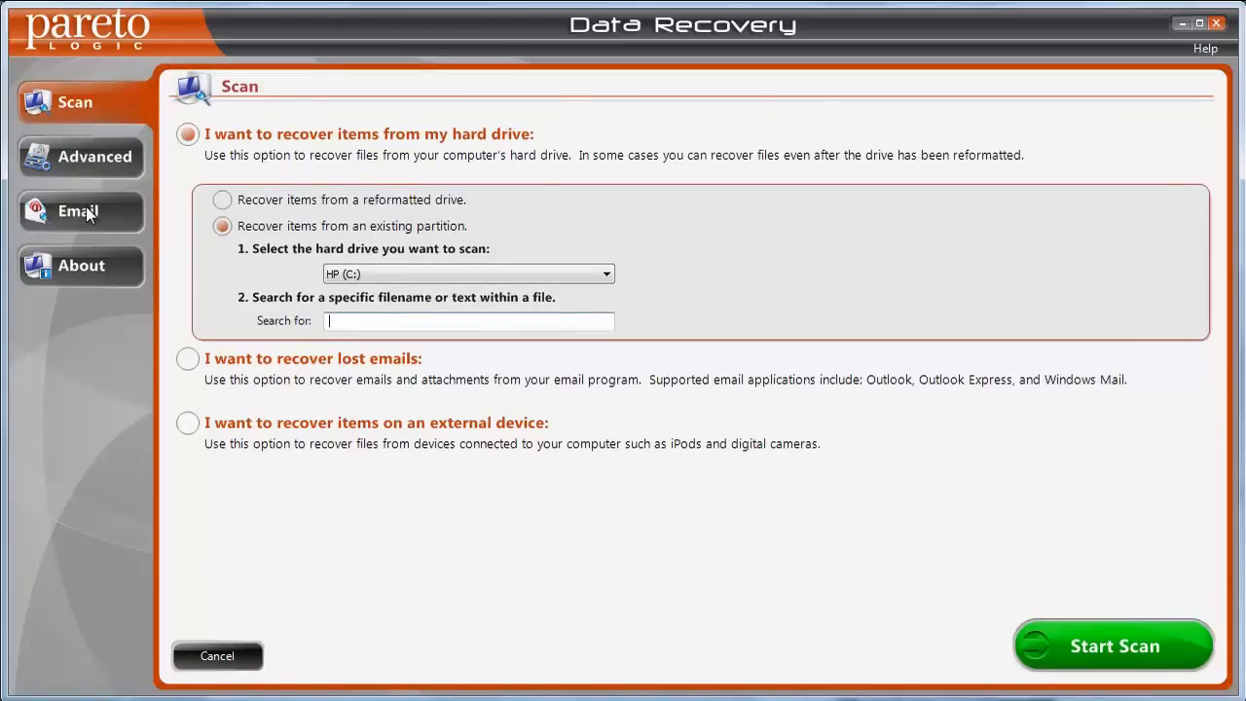
pyautogui.moveTo(90, 121)
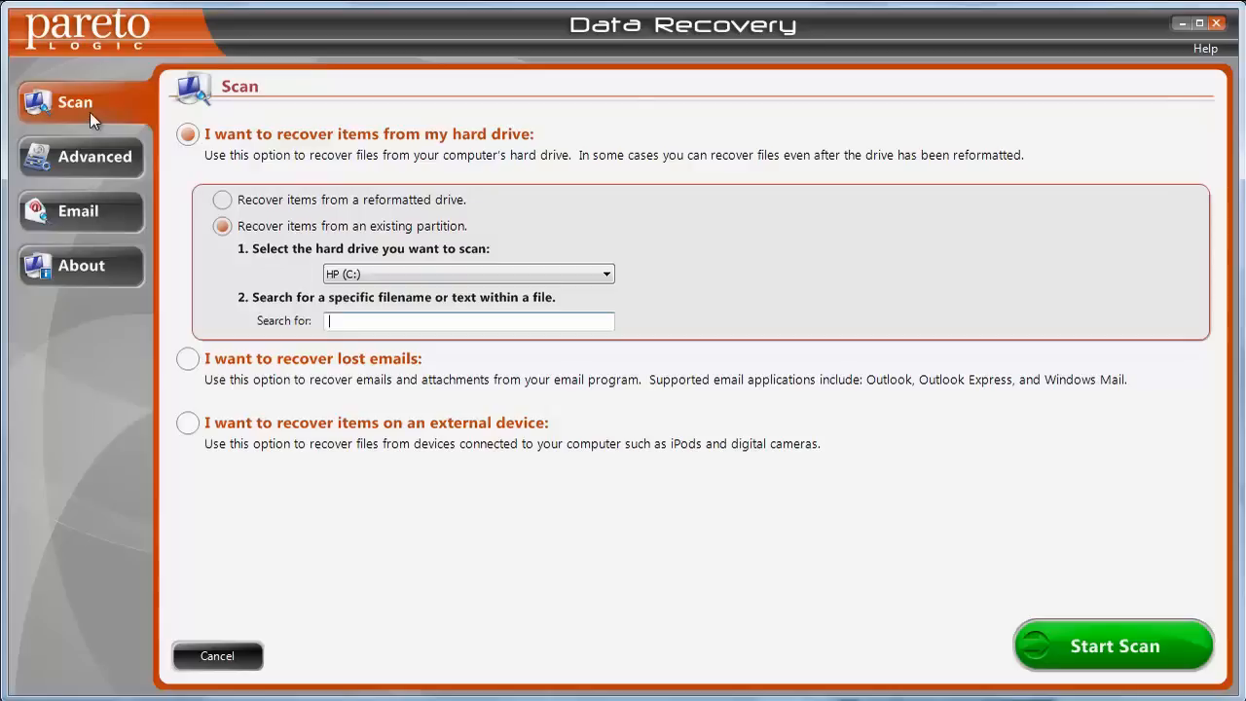
pyautogui.moveTo(214, 178)
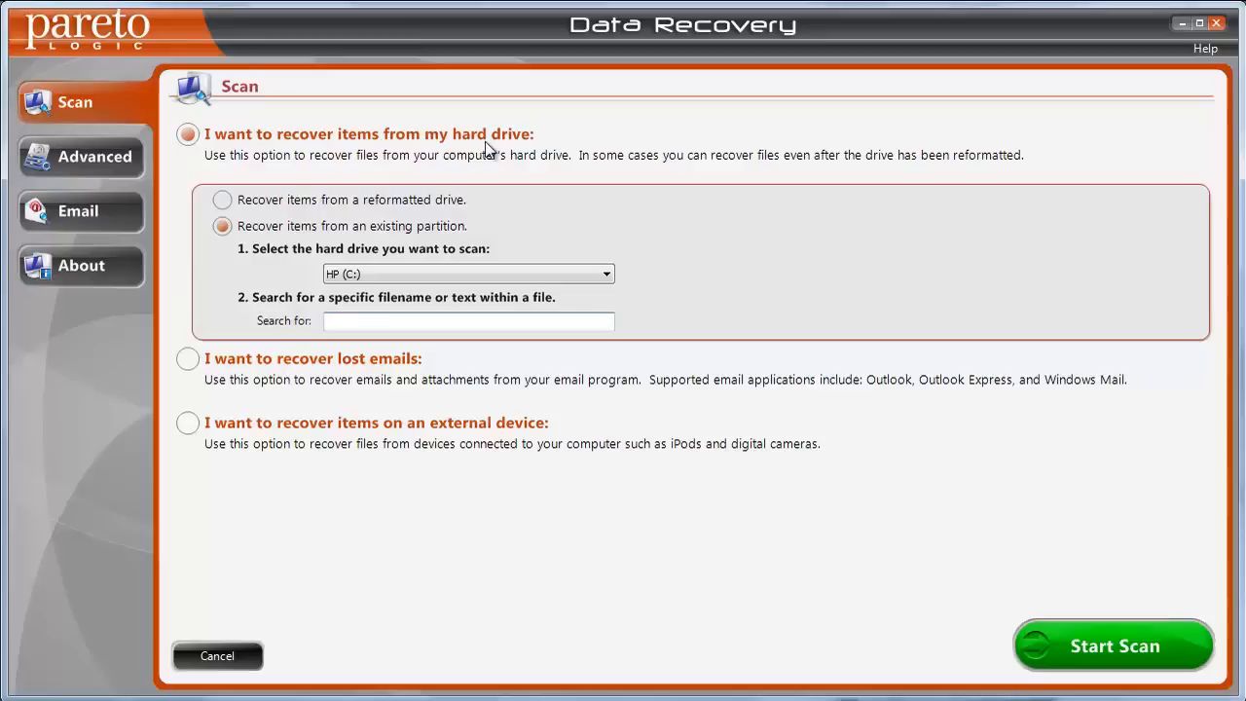
pyautogui.click(222, 198)
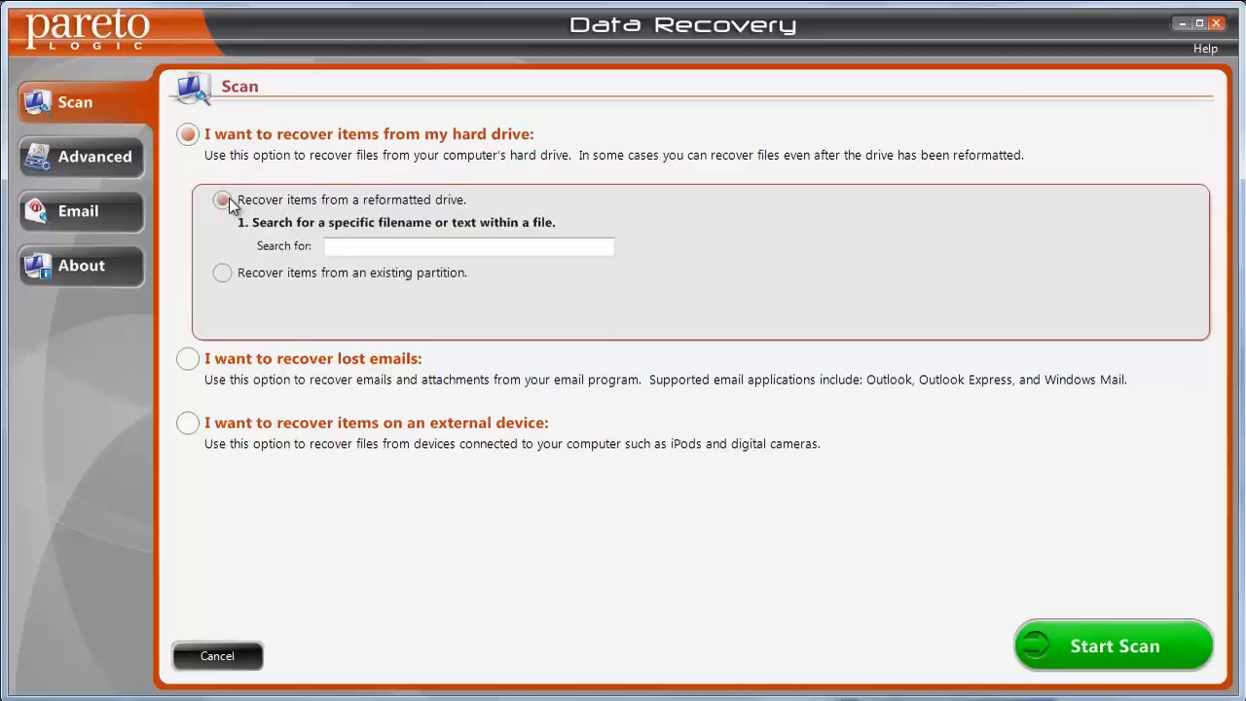
pyautogui.click(222, 199)
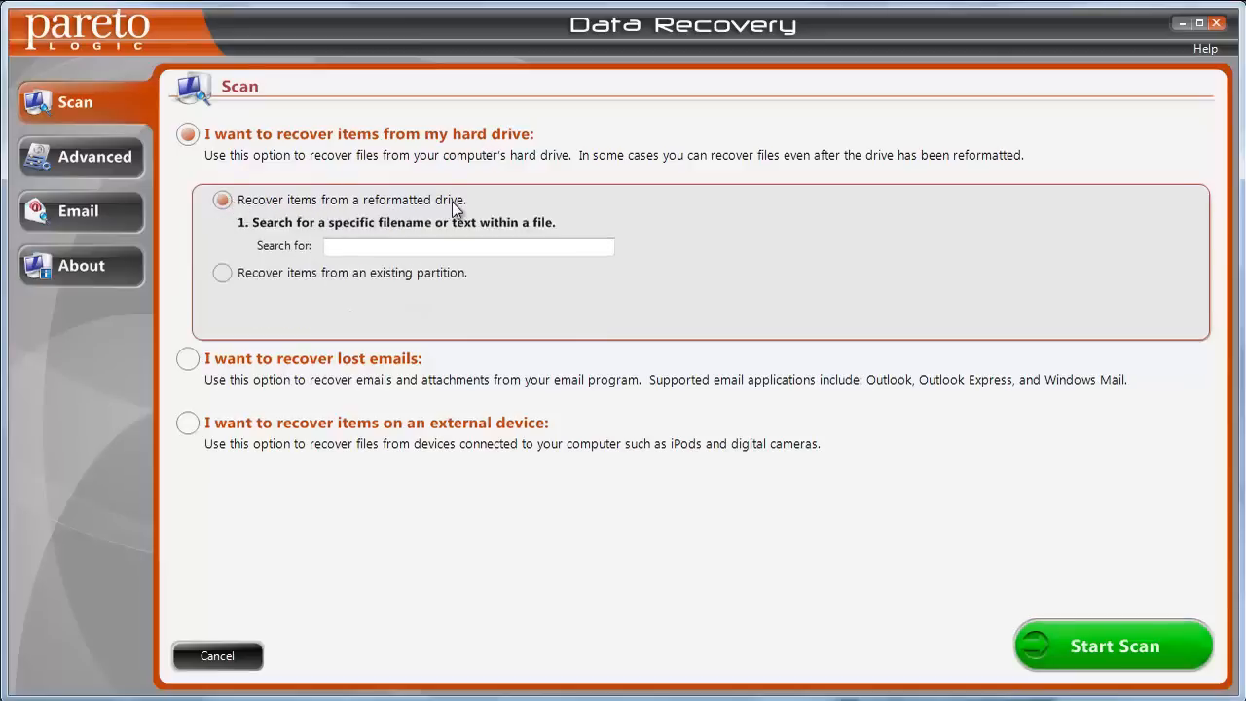
pyautogui.moveTo(568, 288)
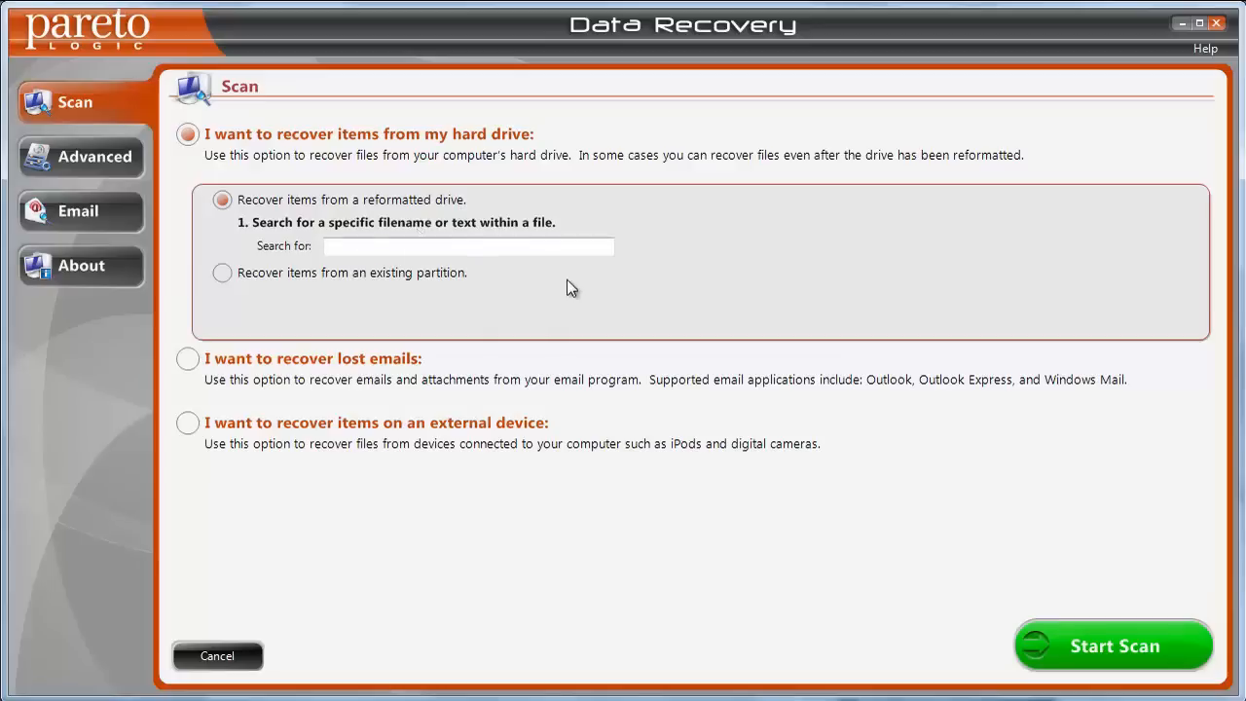
pyautogui.moveTo(363, 313)
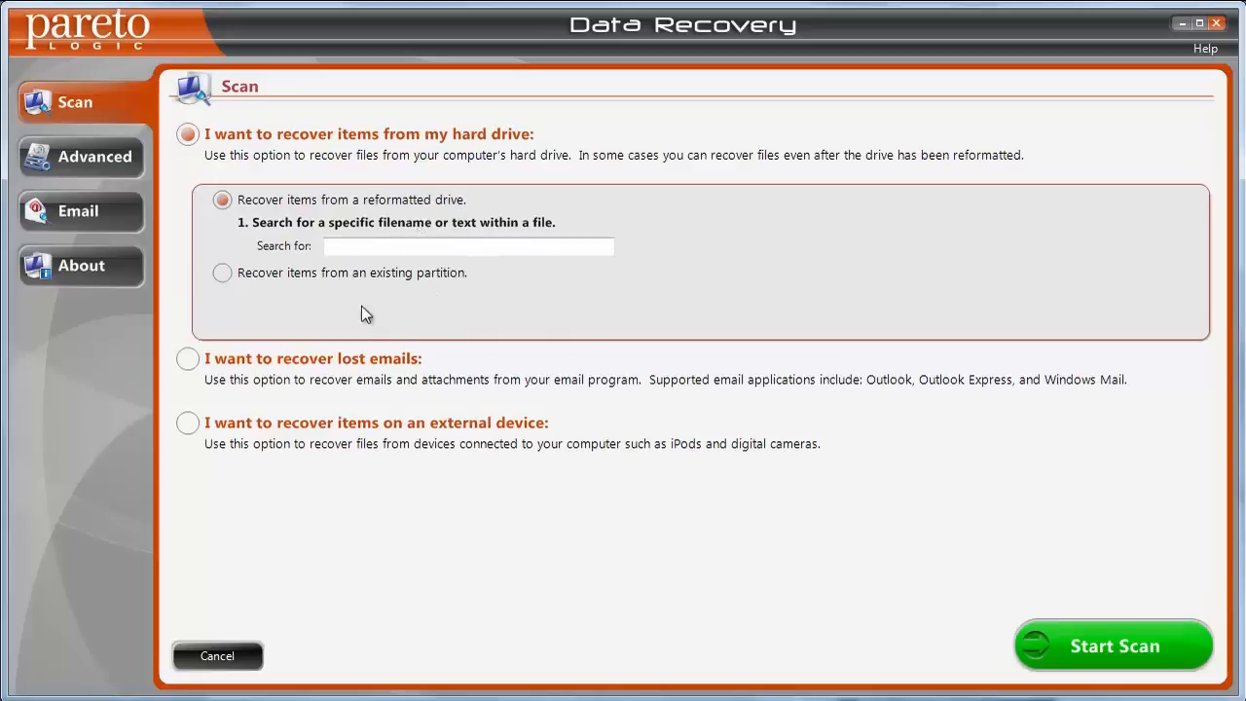
pyautogui.moveTo(444, 315)
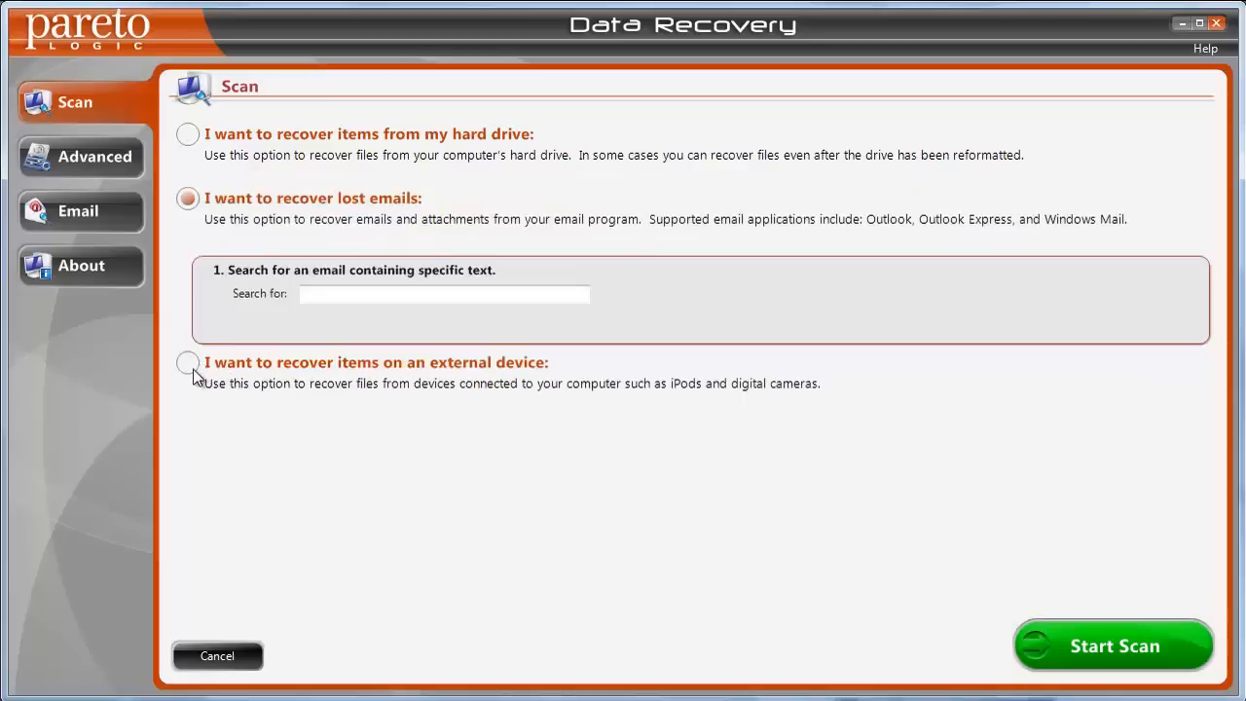
# Step: View the external-device option, then choose hard-drive recovery and bring up the advanced scan options
pyautogui.click(187, 363)
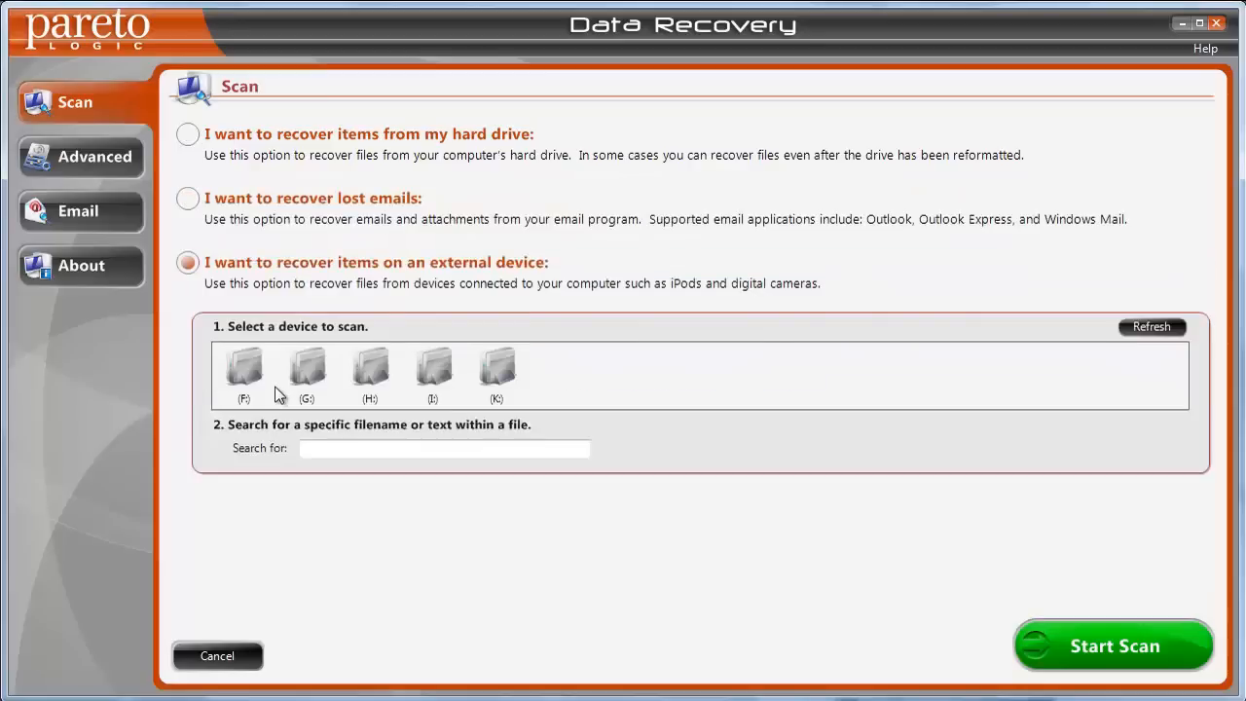
pyautogui.moveTo(516, 335)
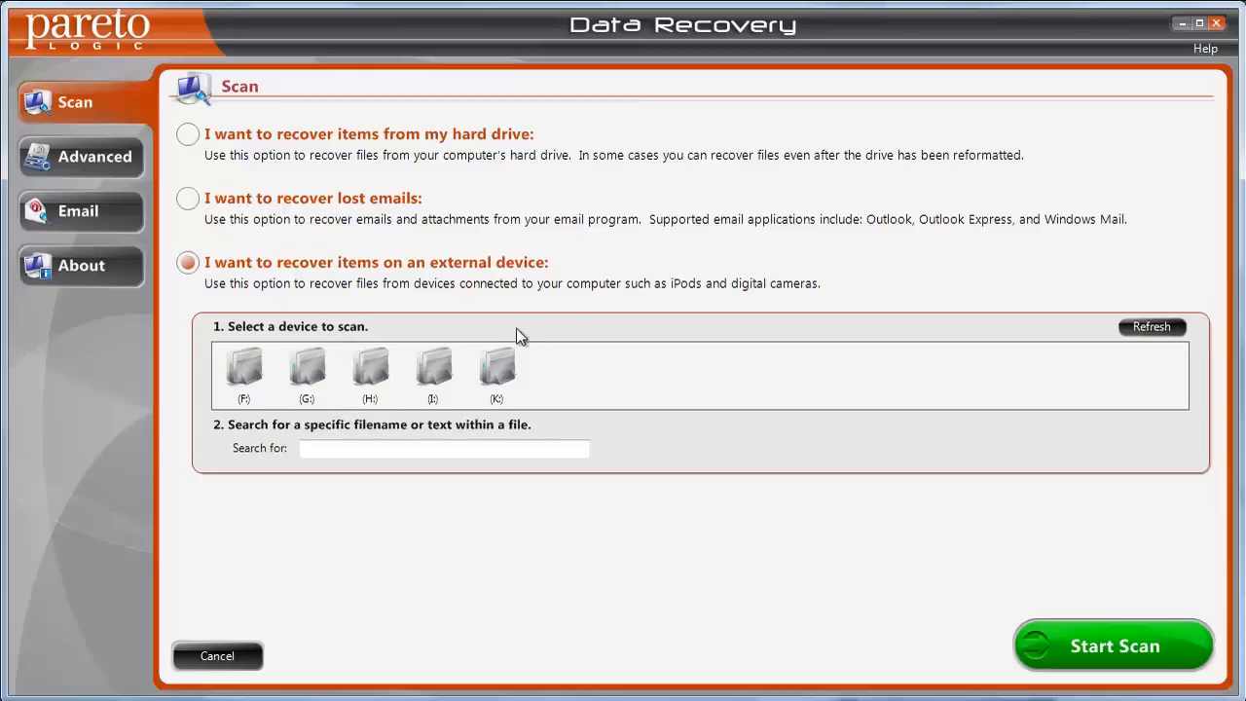
pyautogui.moveTo(585, 296)
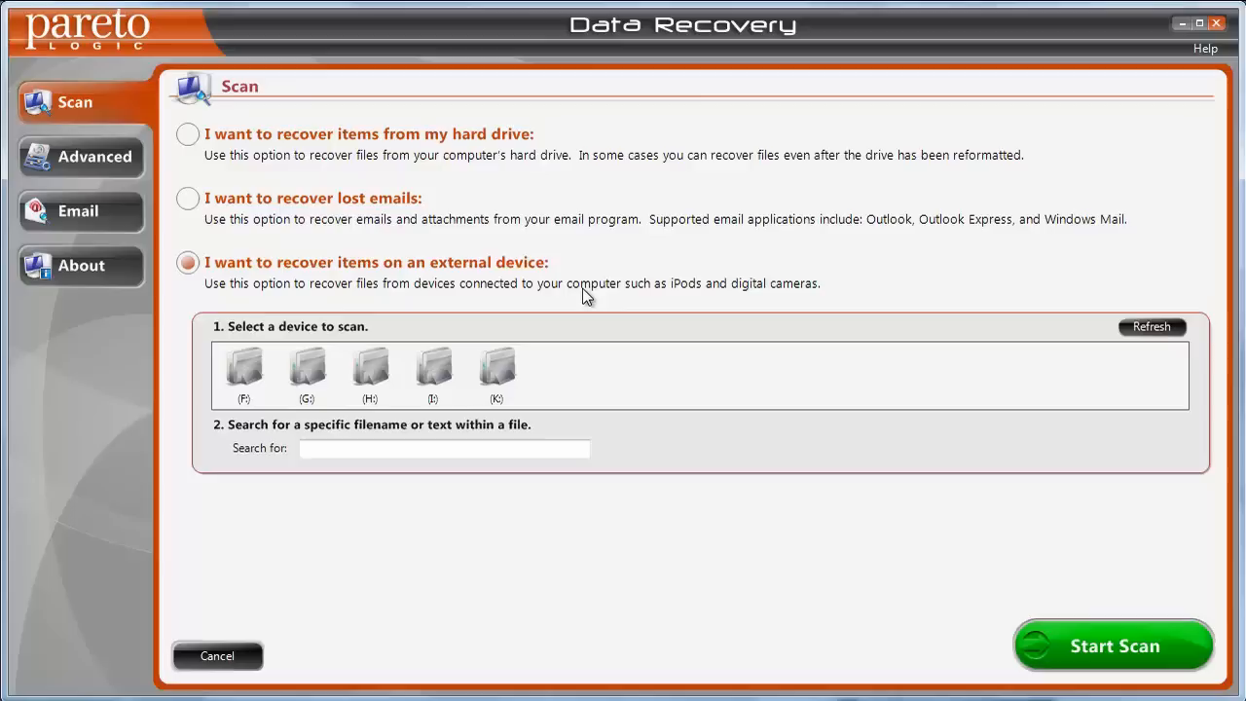
pyautogui.moveTo(613, 465)
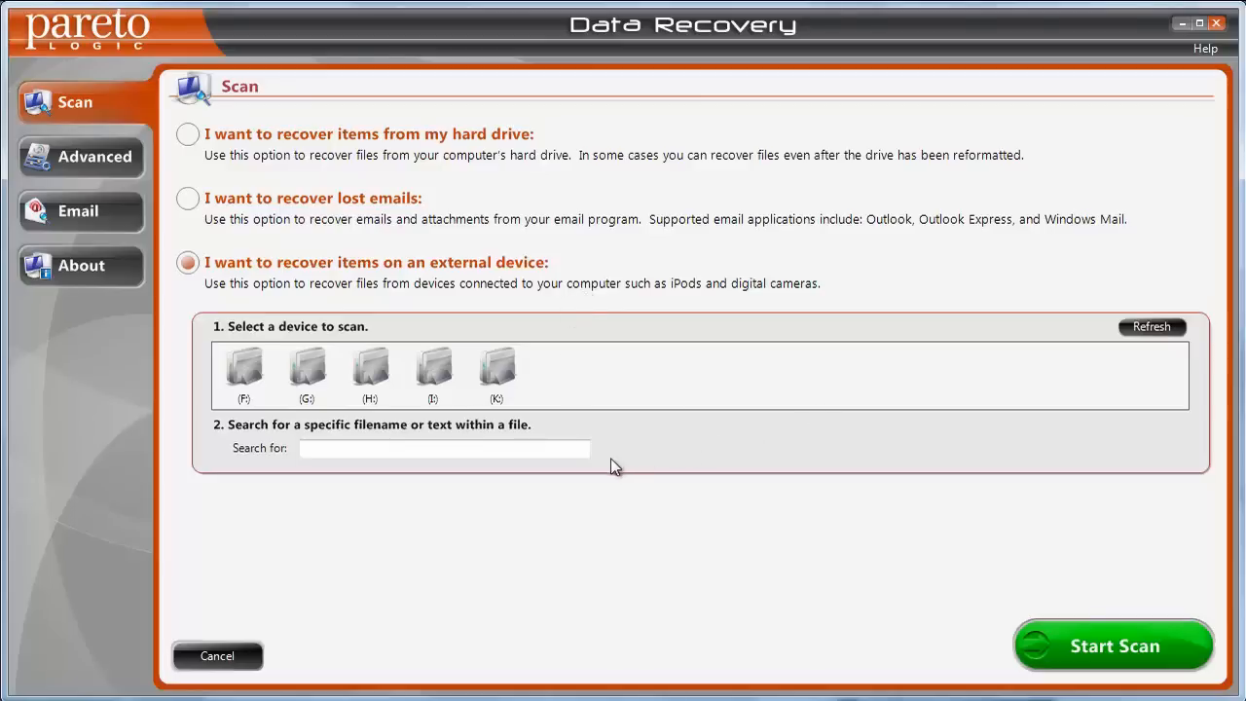
pyautogui.moveTo(542, 523)
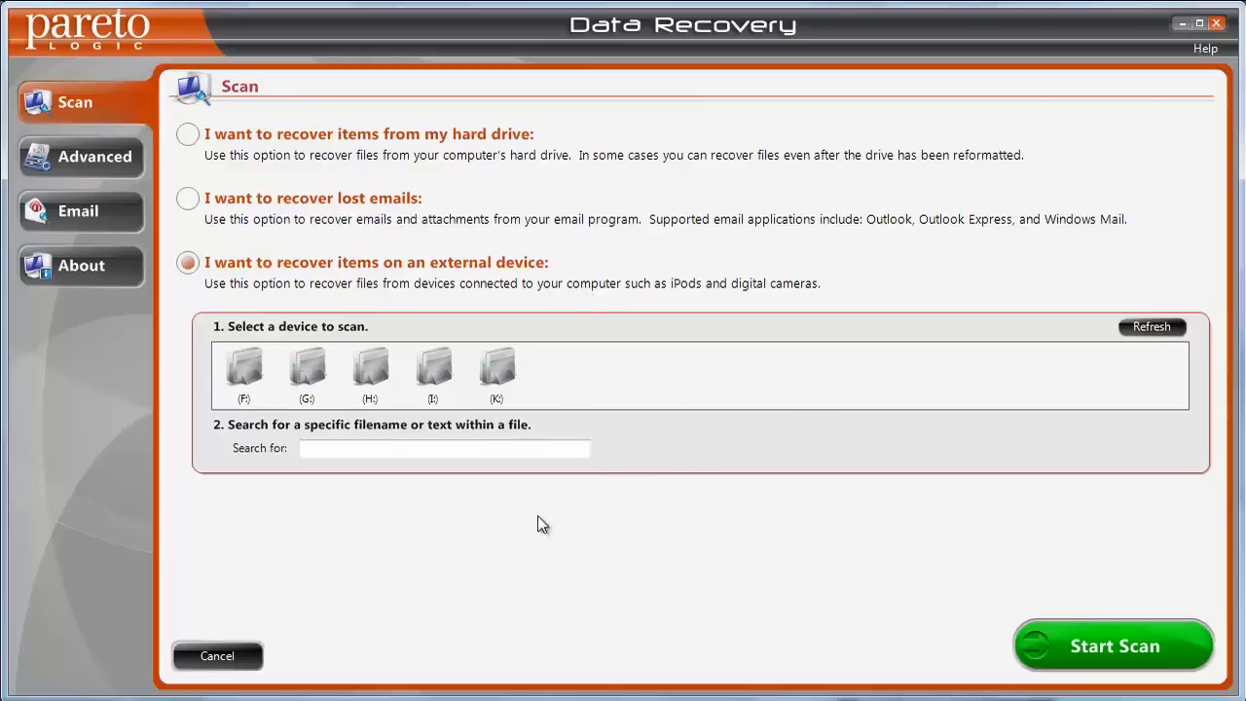
pyautogui.moveTo(525, 545)
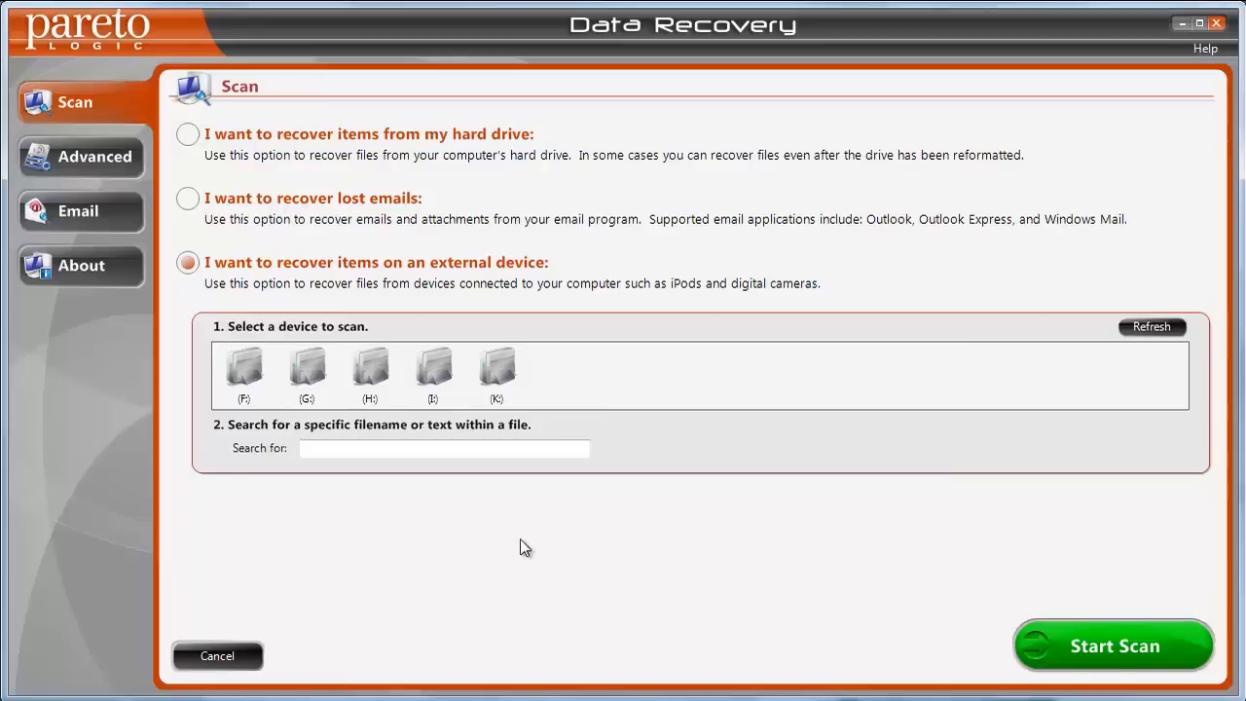
pyautogui.moveTo(133, 235)
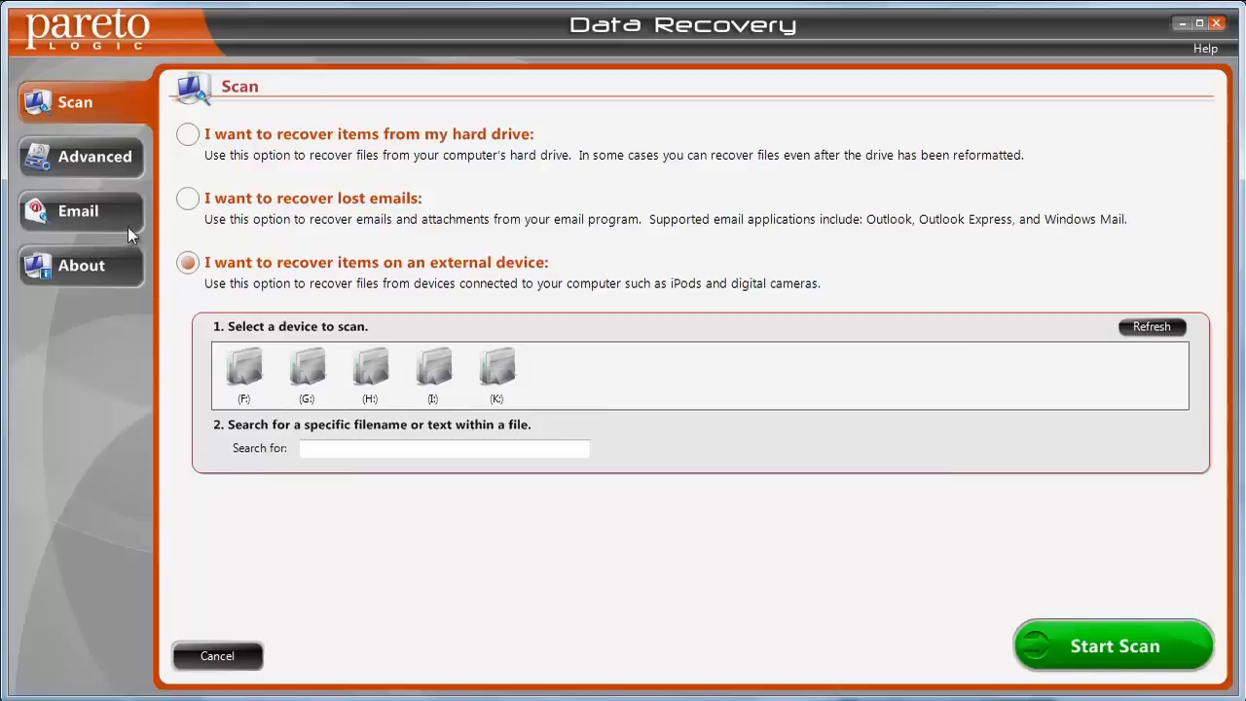
pyautogui.moveTo(176, 129)
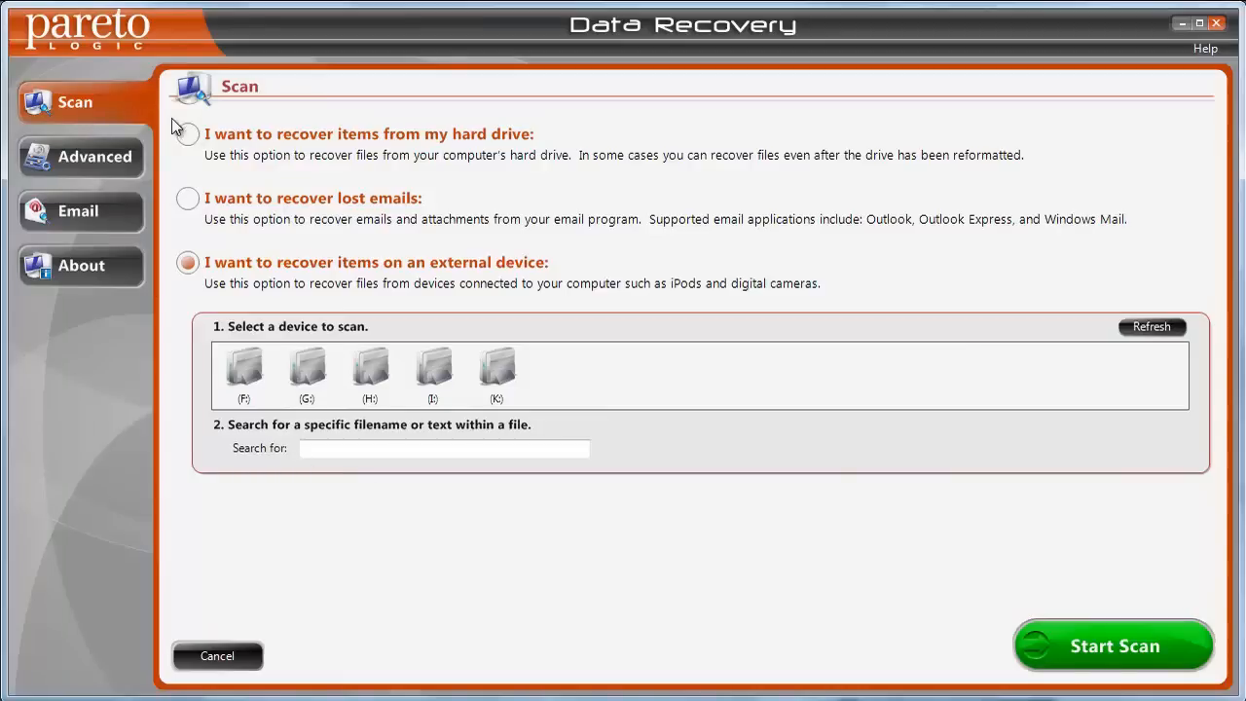
pyautogui.click(187, 132)
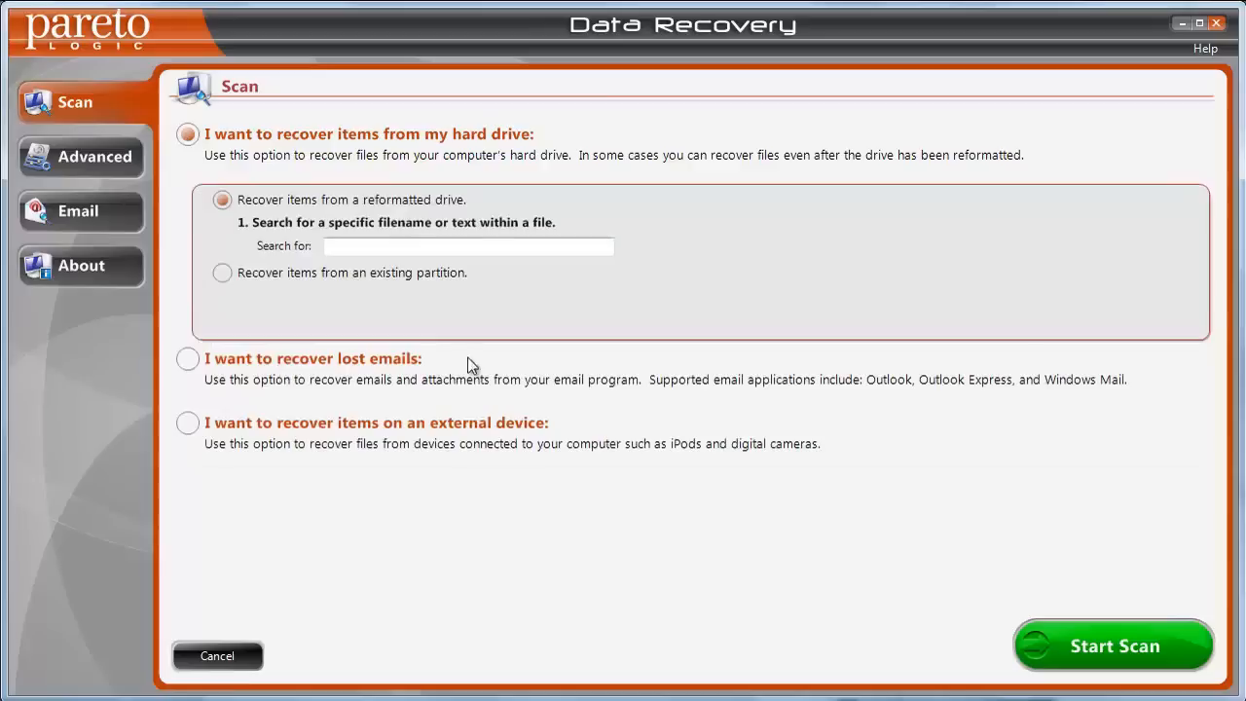
pyautogui.moveTo(97, 173)
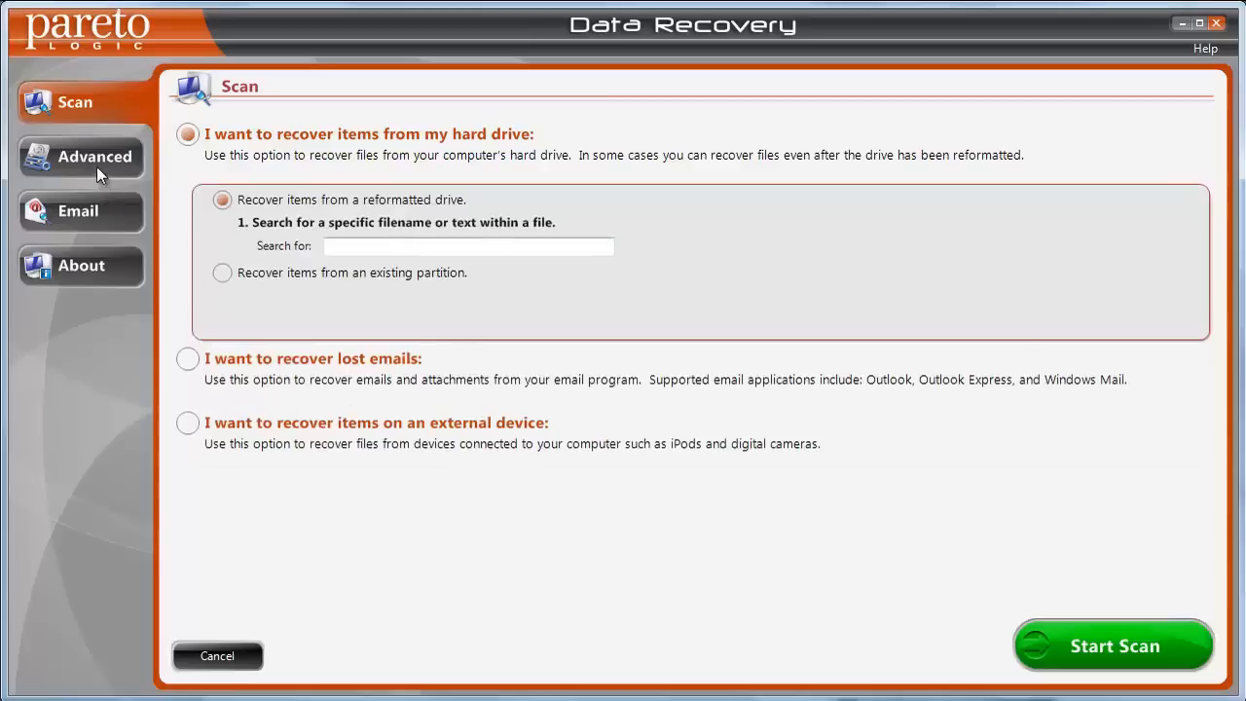
pyautogui.click(80, 156)
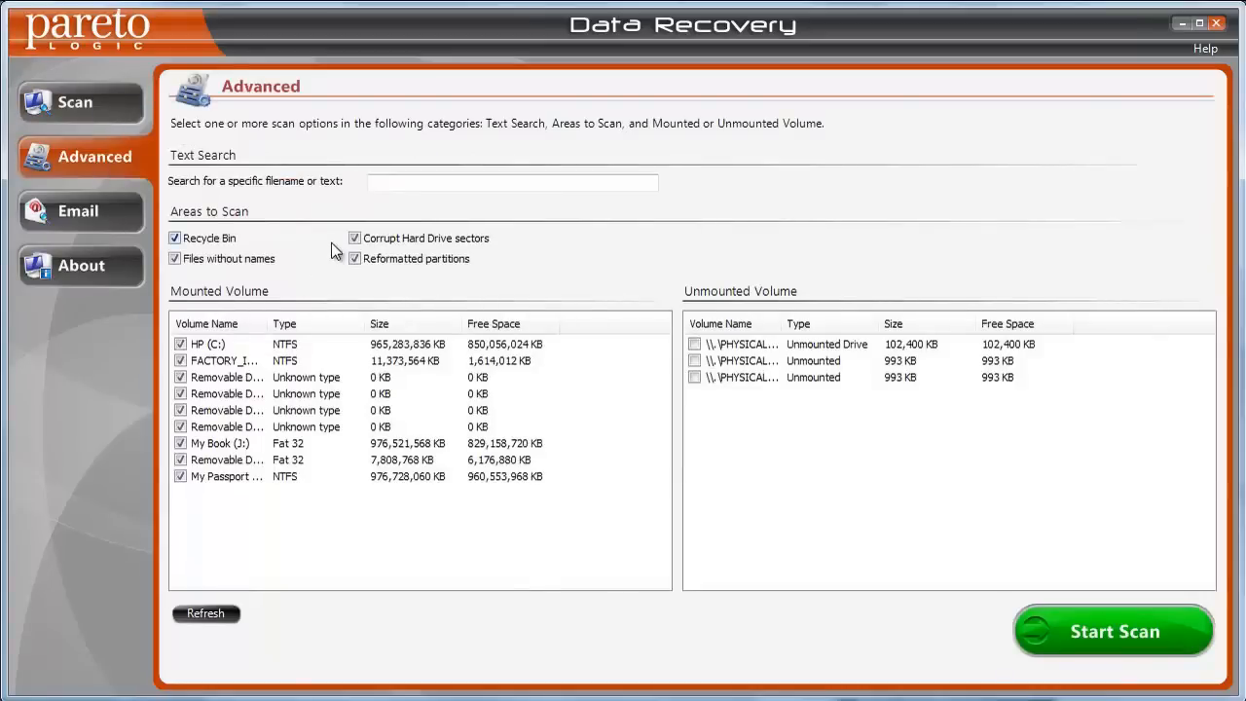
pyautogui.moveTo(582, 257)
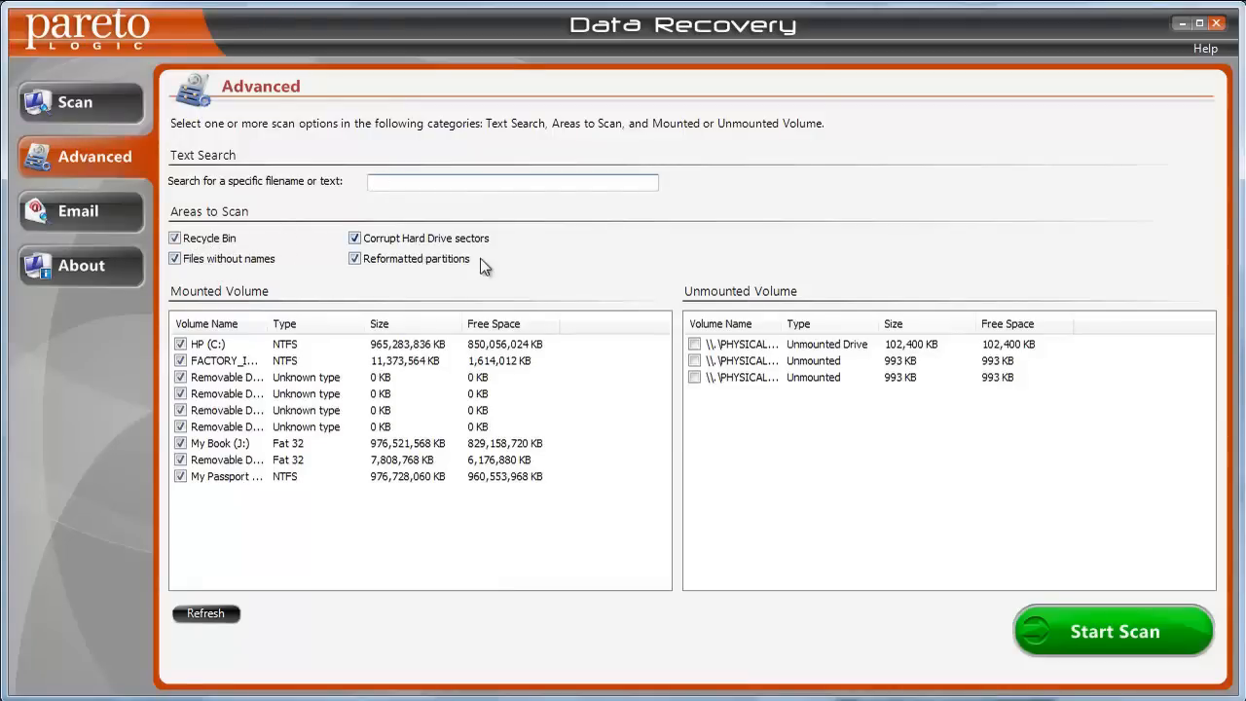
# Step: Leave only the My Book (J:) mounted volume ticked and start scanning it
pyautogui.click(512, 183)
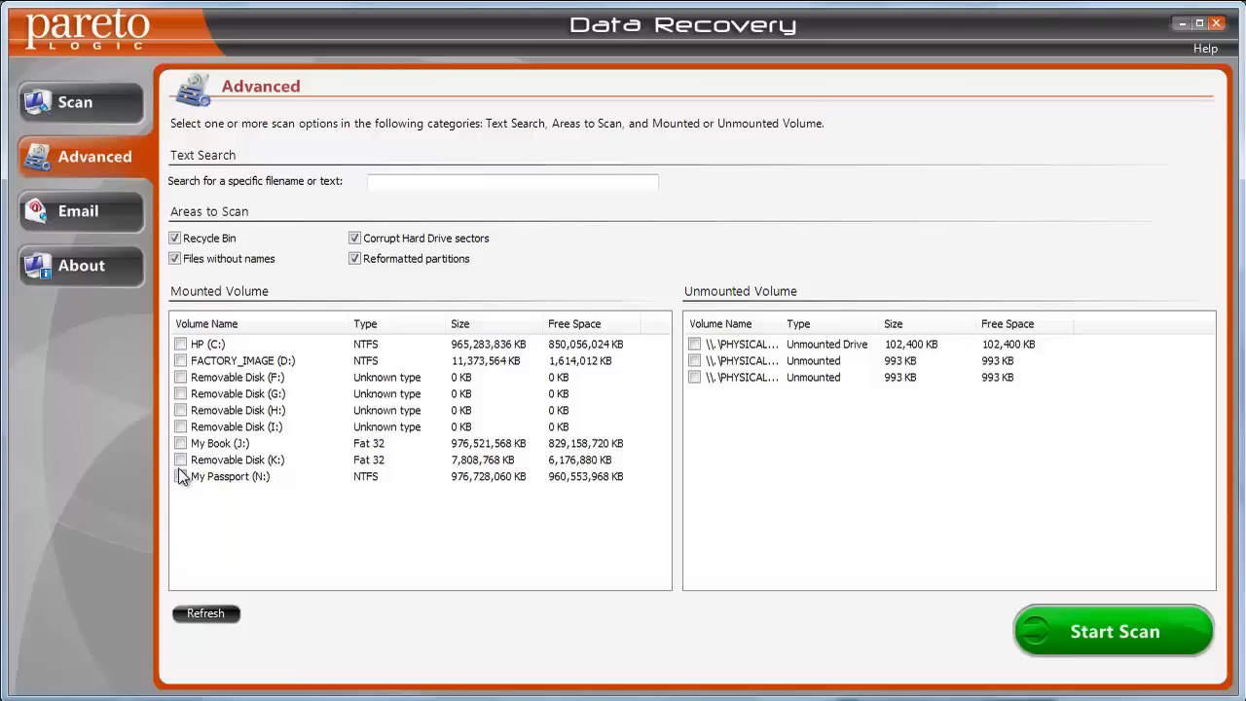
pyautogui.moveTo(342, 503)
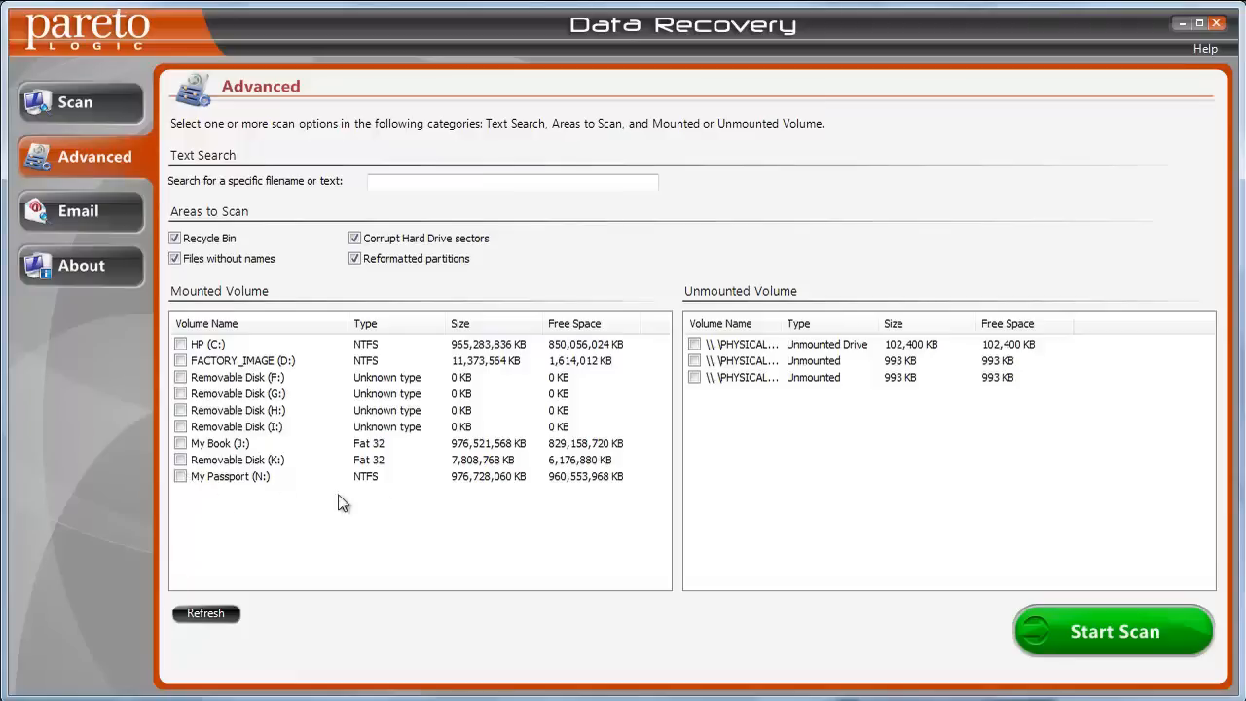
pyautogui.click(179, 444)
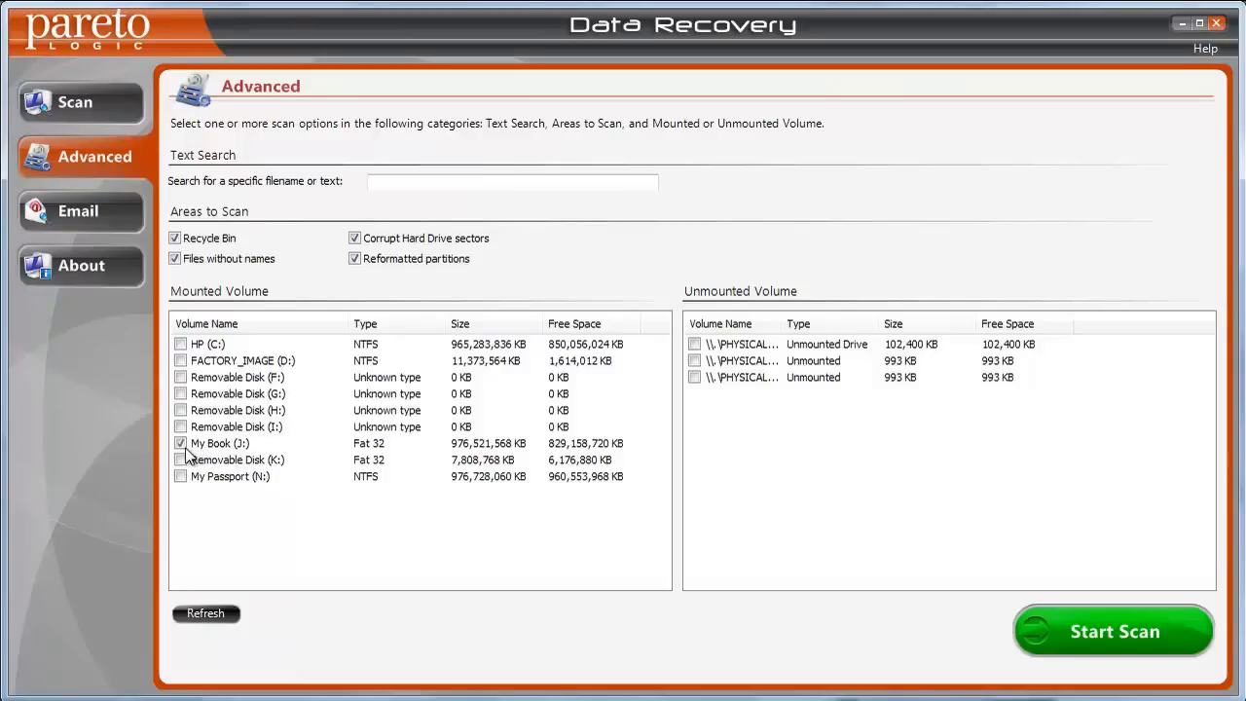
pyautogui.moveTo(224, 446)
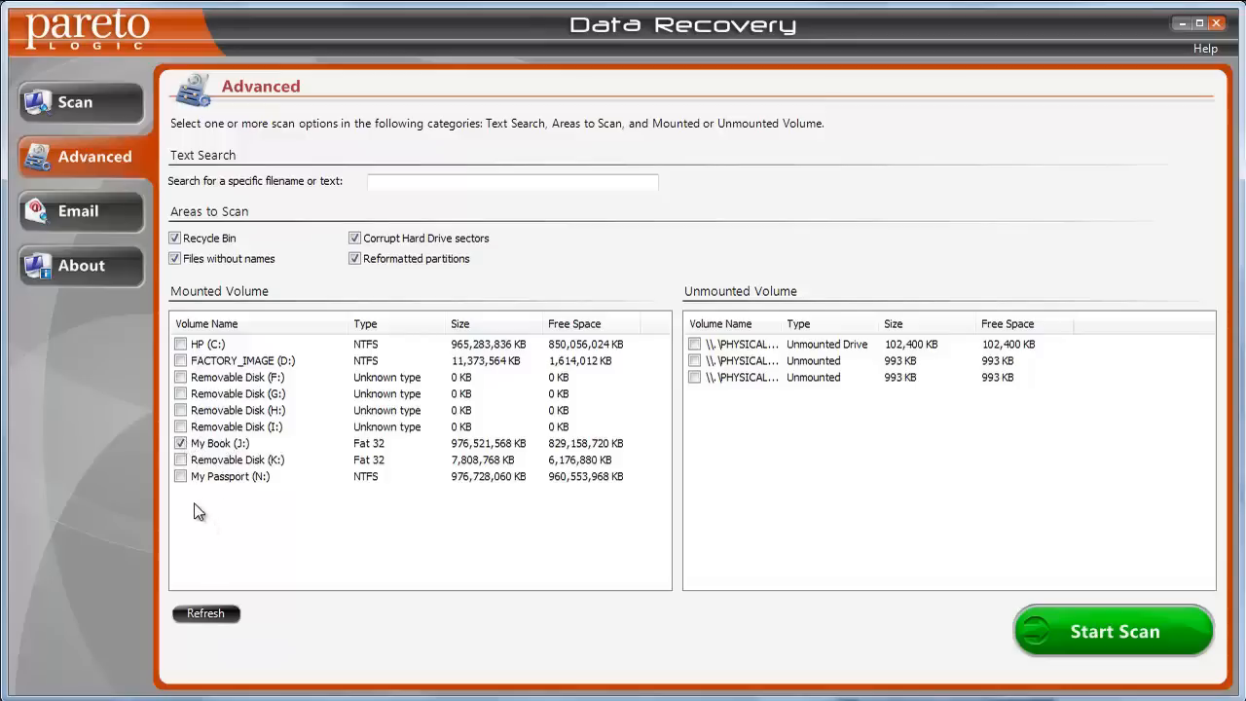
pyautogui.moveTo(241, 510)
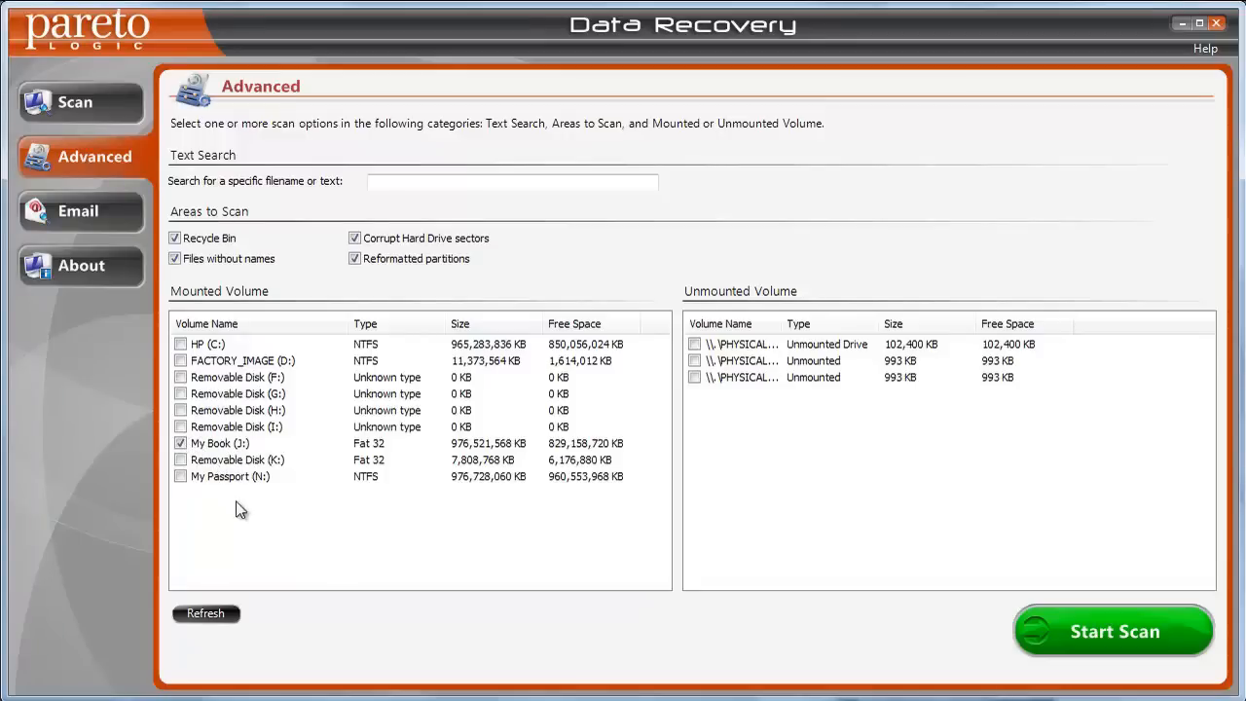
pyautogui.click(1114, 631)
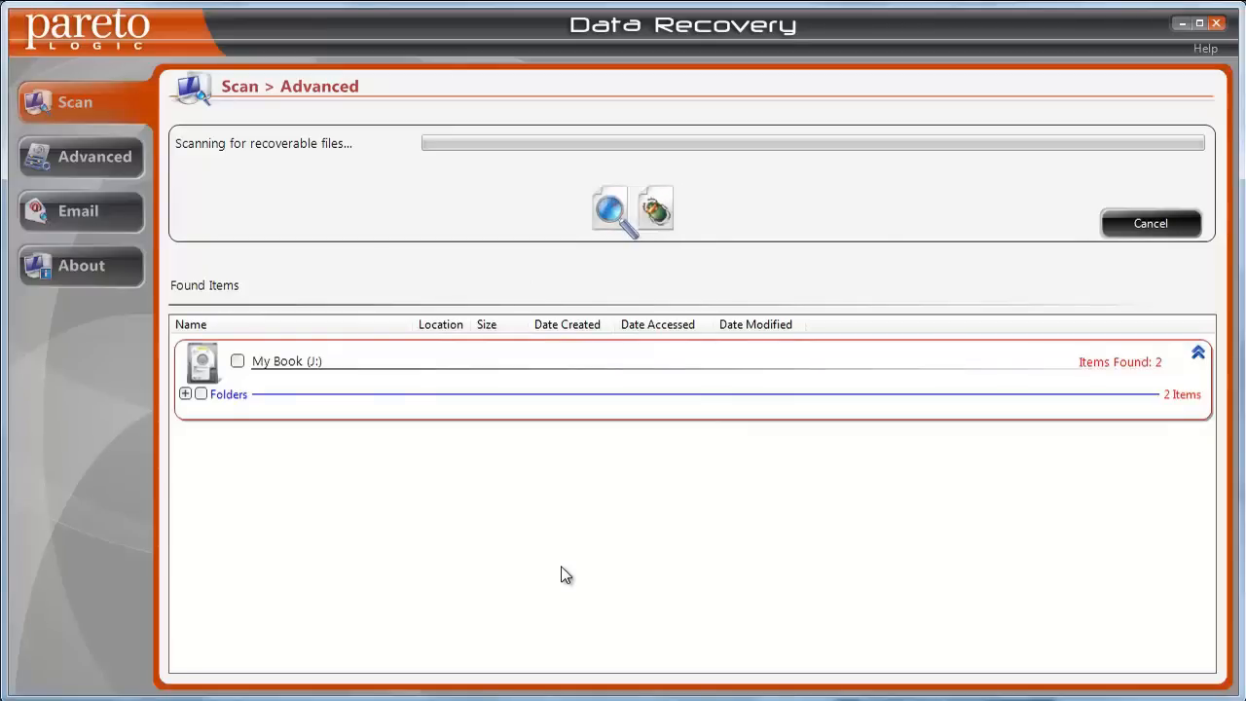
pyautogui.moveTo(359, 381)
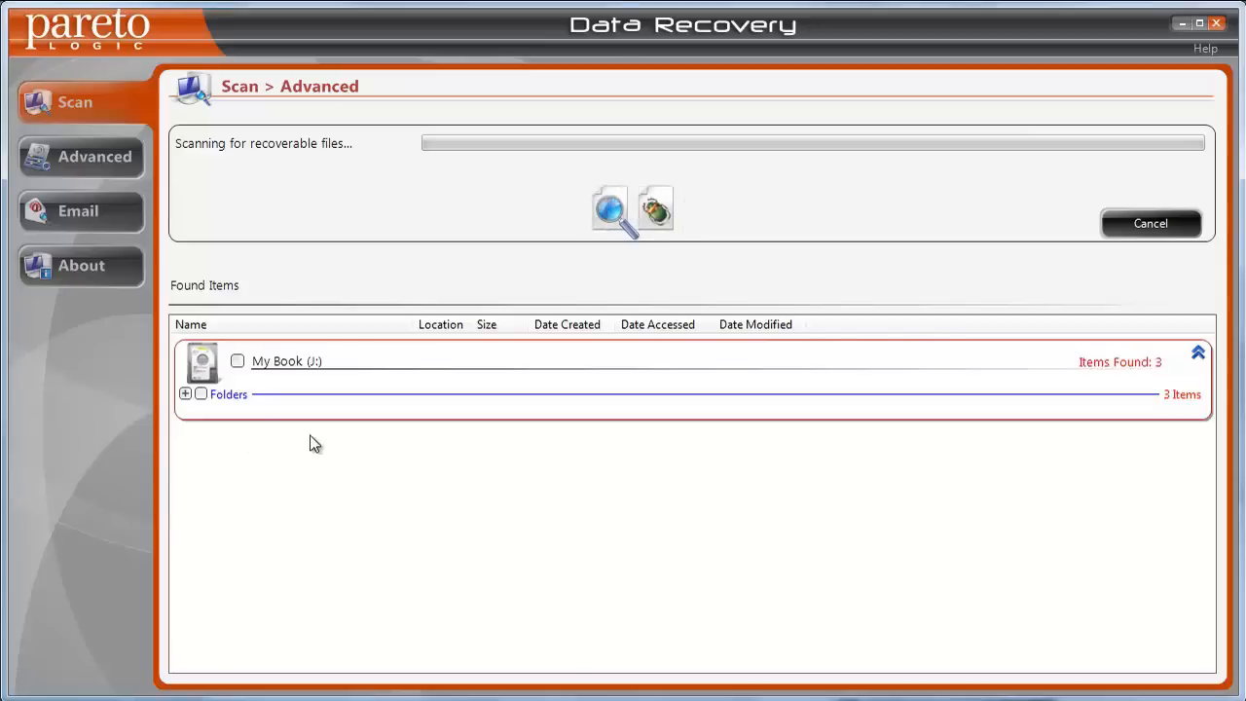
pyautogui.moveTo(349, 454)
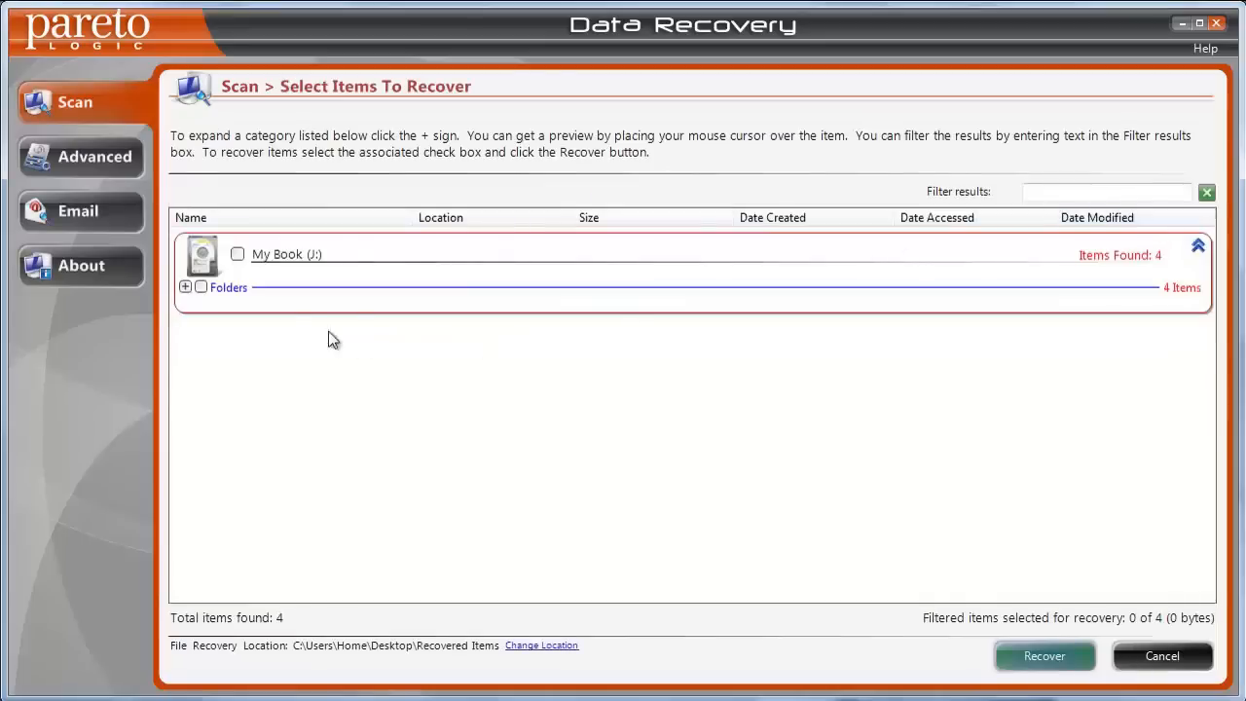
# Step: Return to the advanced scan options, confirming deletion of the current My Book scan results
pyautogui.click(81, 156)
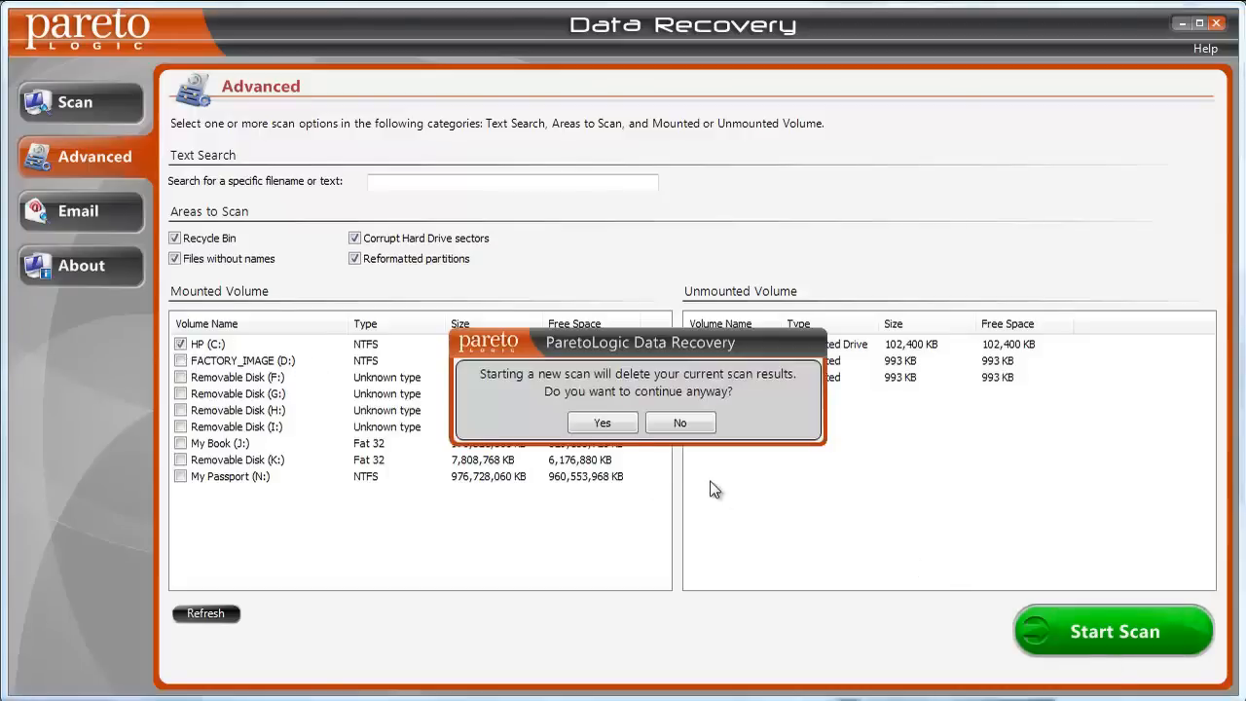
pyautogui.click(601, 420)
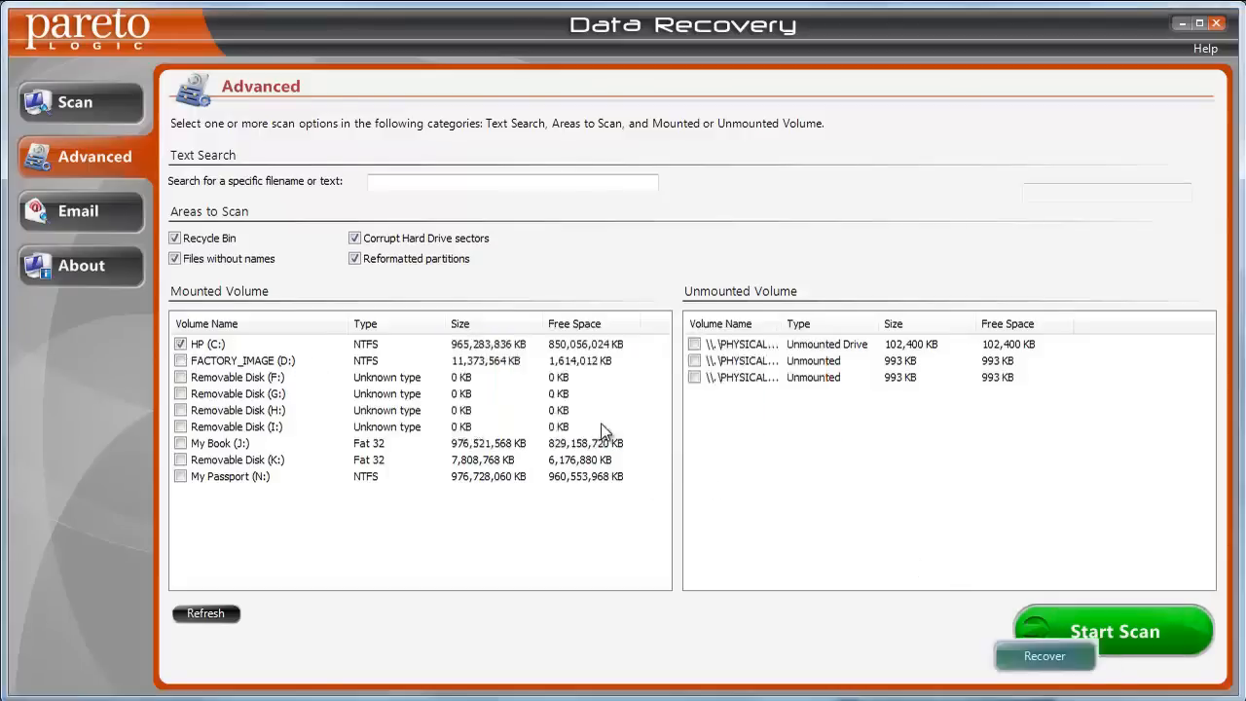
# Step: Start the scan of HP (C:) so found items list by category
pyautogui.click(1114, 631)
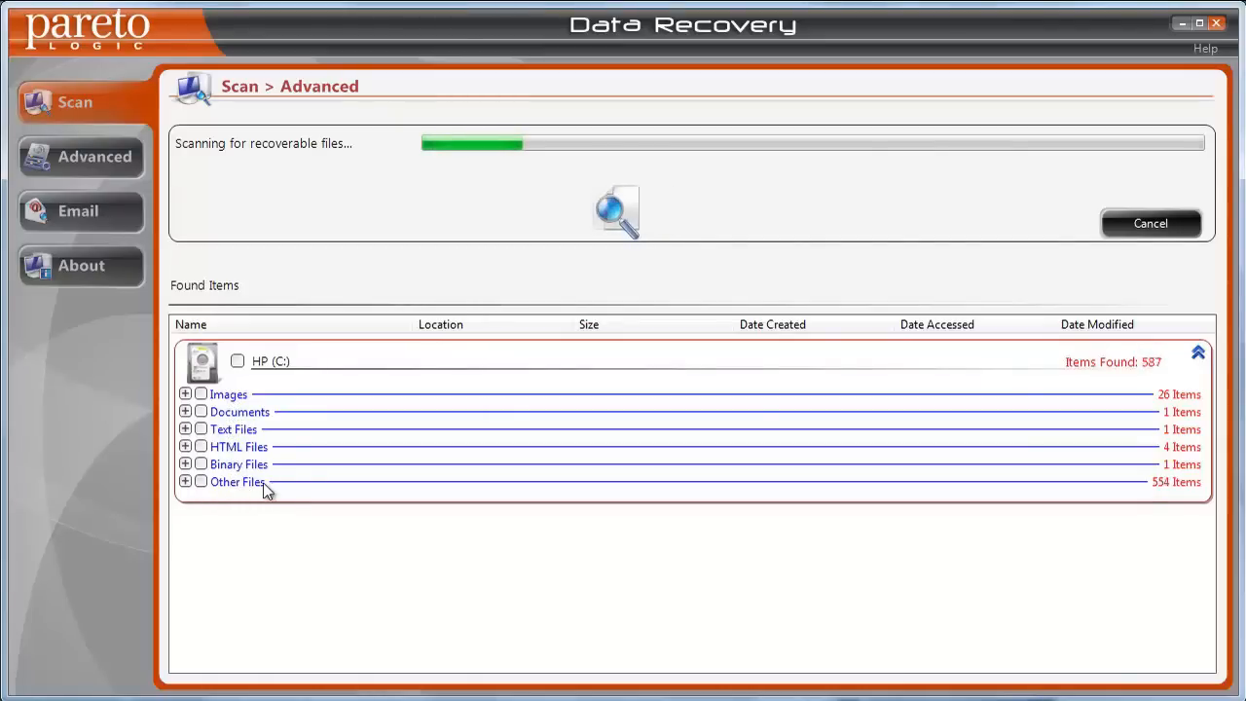
pyautogui.moveTo(241, 518)
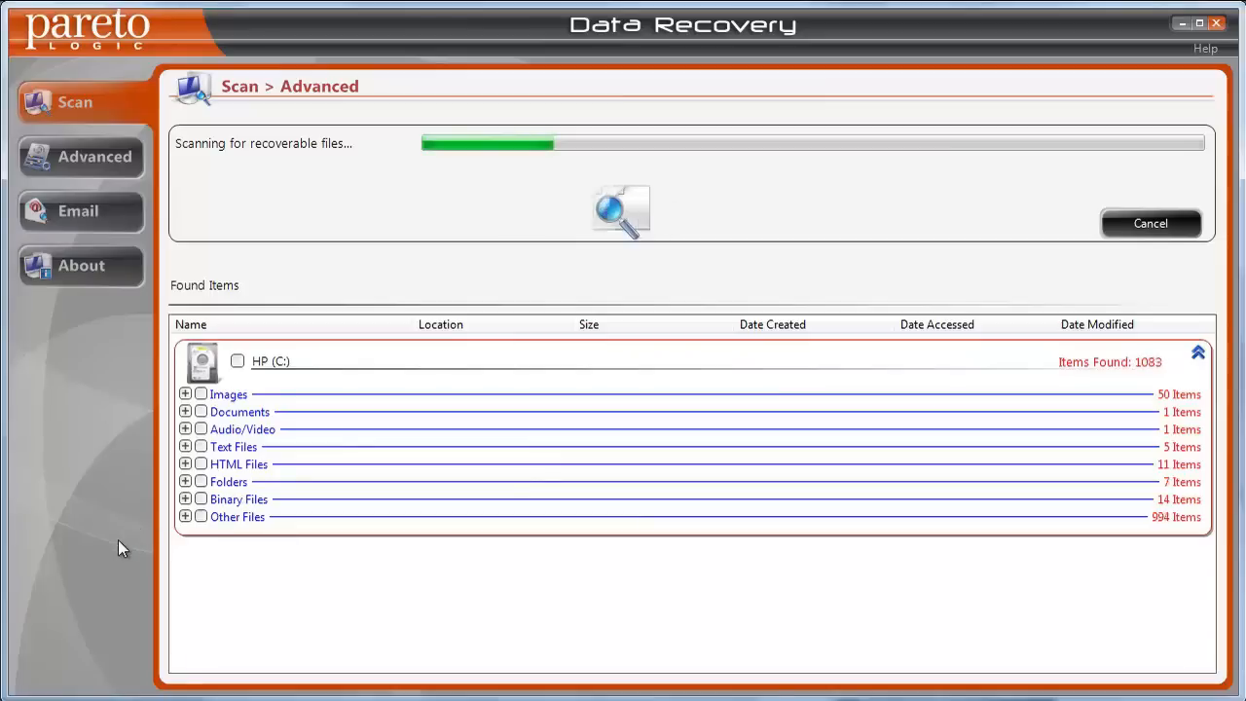
pyautogui.moveTo(370, 413)
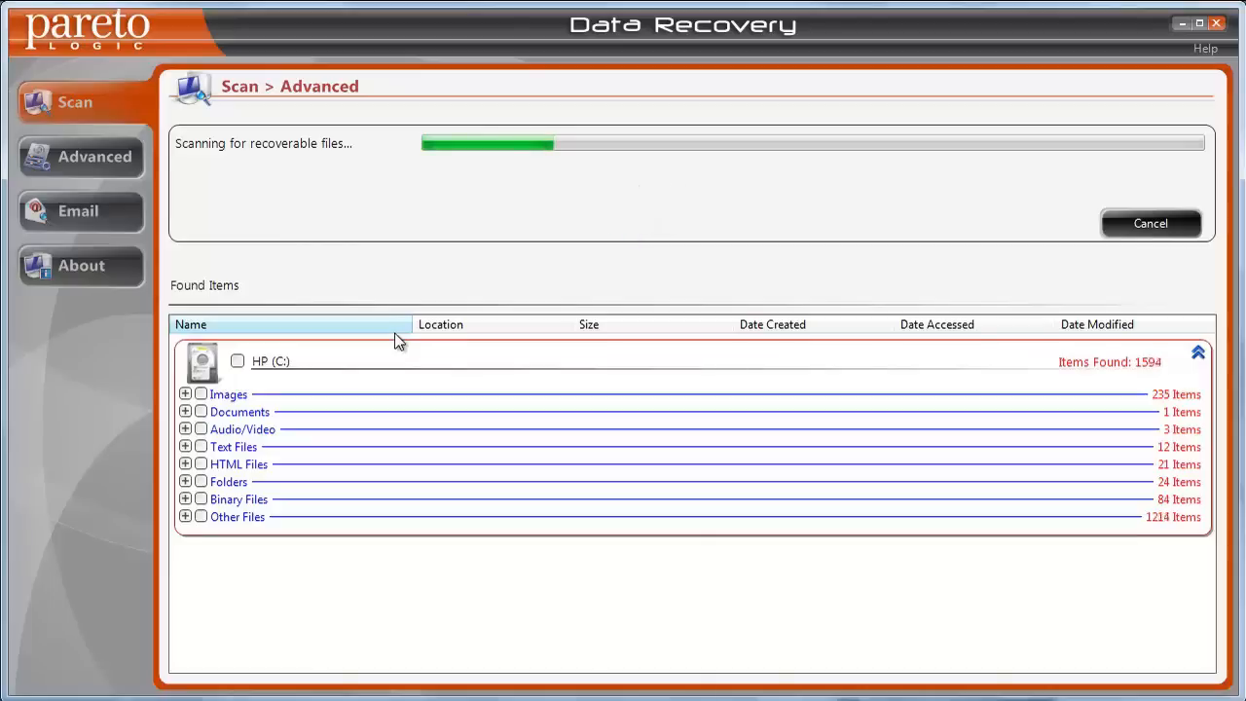
pyautogui.moveTo(109, 463)
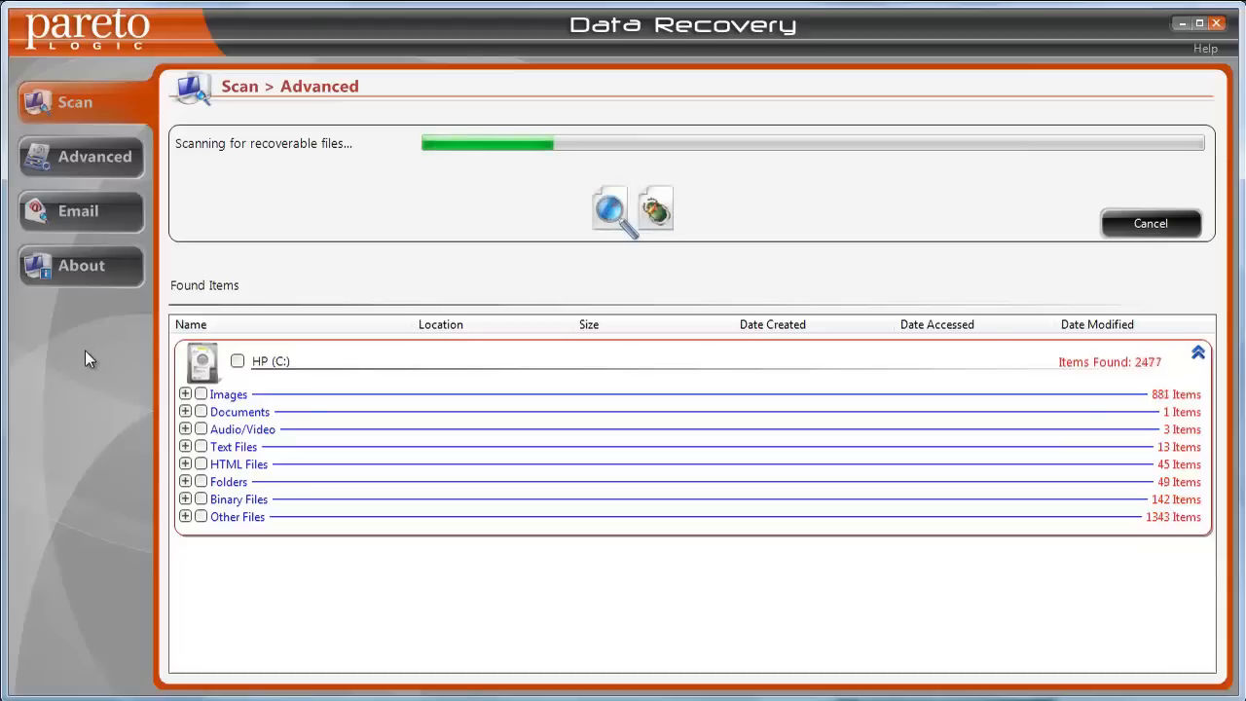
pyautogui.moveTo(78, 491)
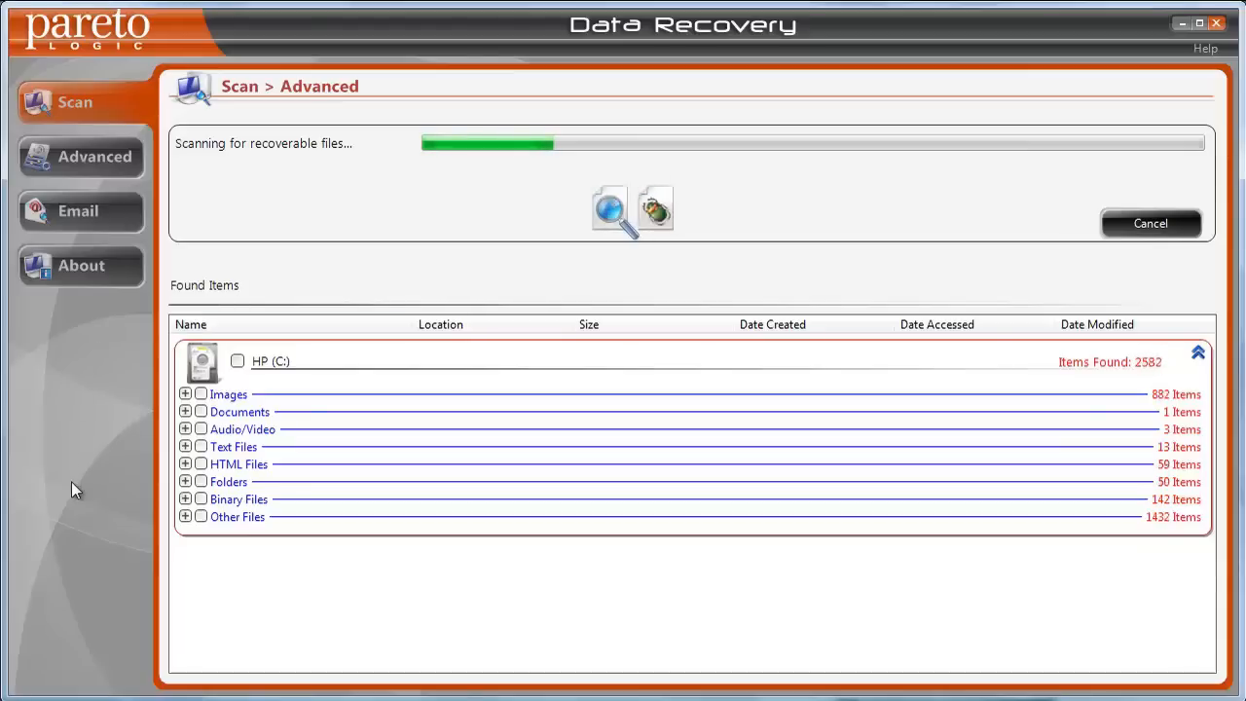